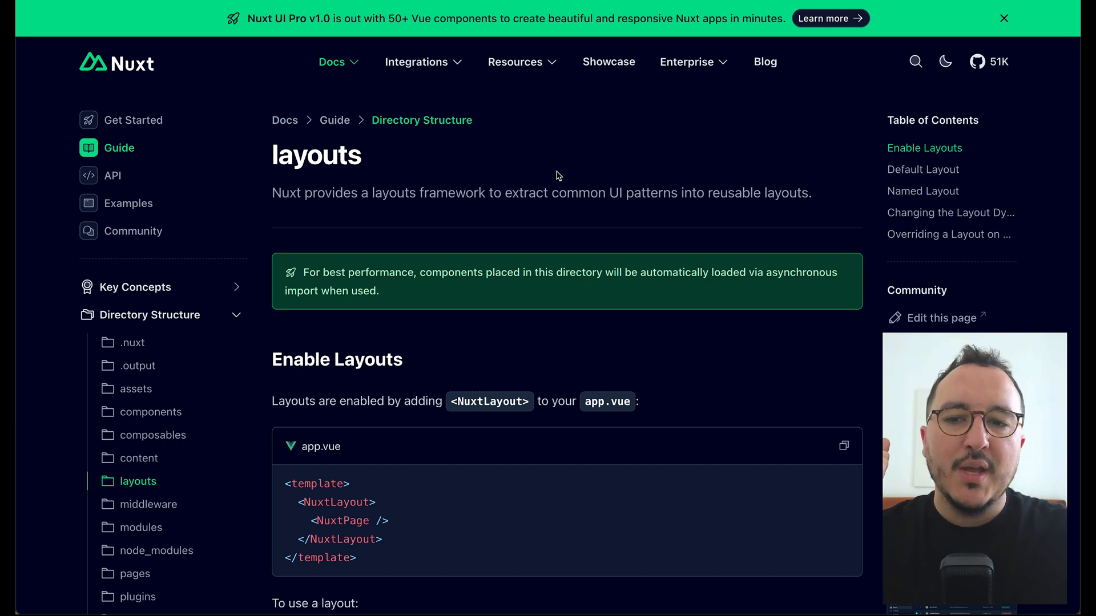
Create a new default.vue file in the layouts folder.
{"action": "scroll", "scroll_direction": "down", "scroll_amount": 3}
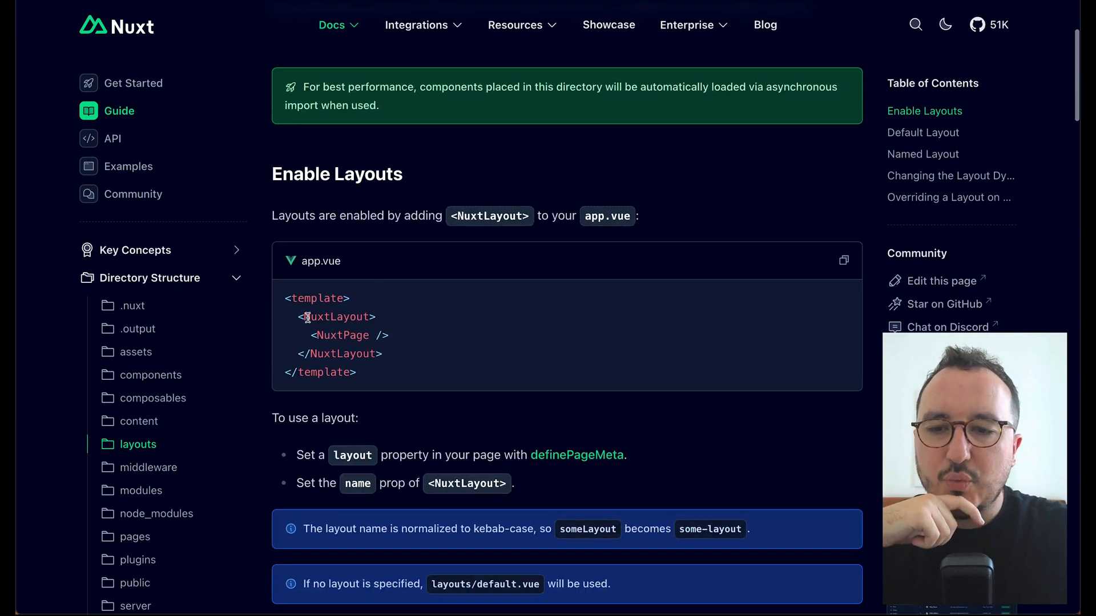
{"action": "scroll", "scroll_direction": "down", "scroll_amount": 3}
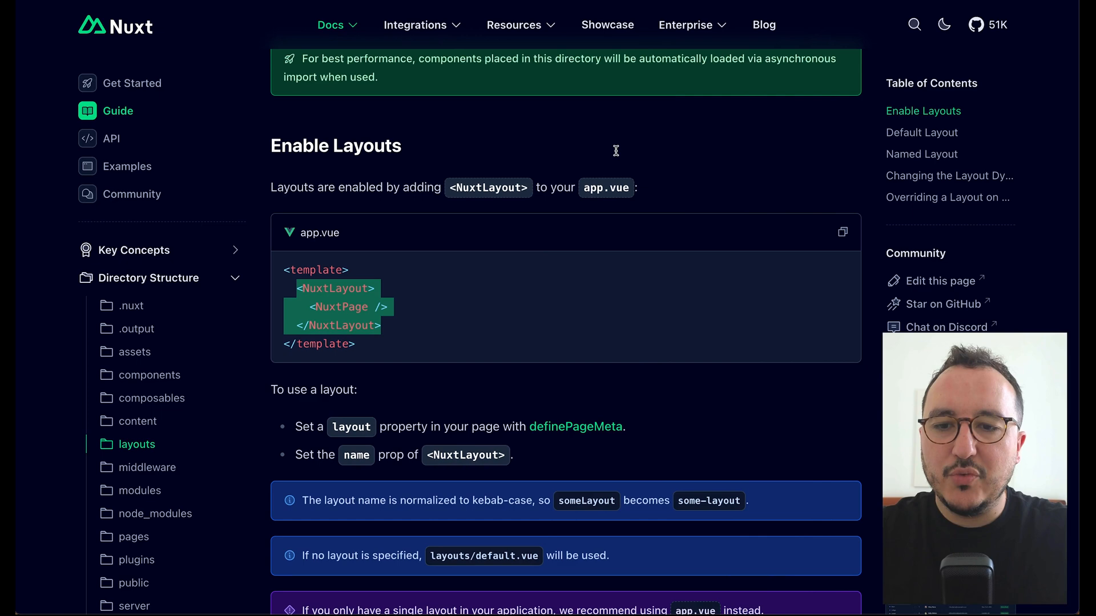
{"action": "scroll", "scroll_direction": "down", "scroll_amount": 3}
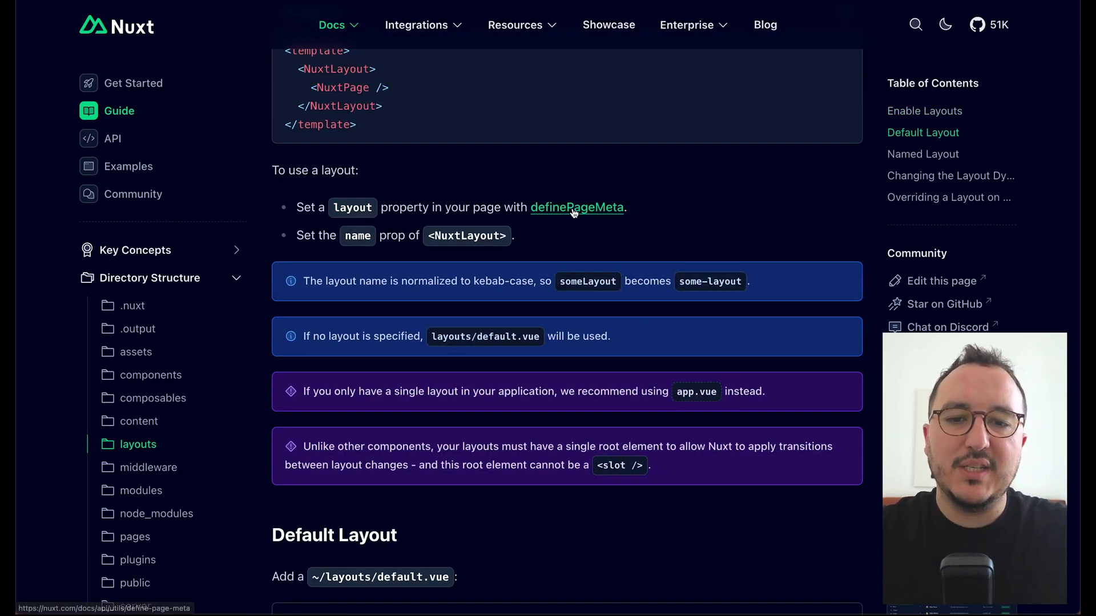
{"action": "mouse_move", "coordinate": [577, 213]}
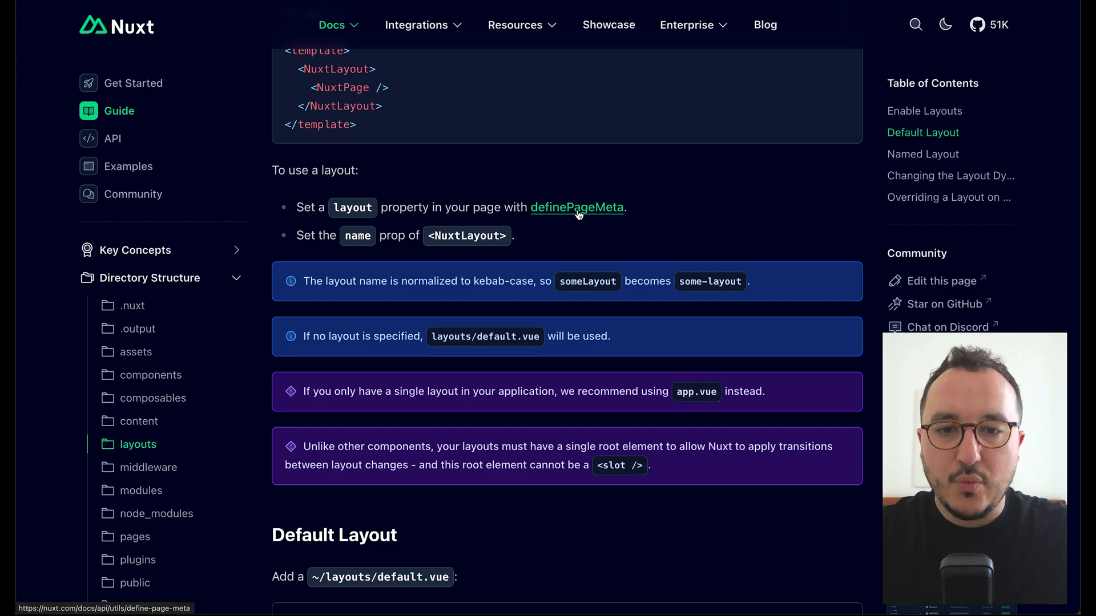
{"action": "scroll", "scroll_direction": "down", "scroll_amount": 3}
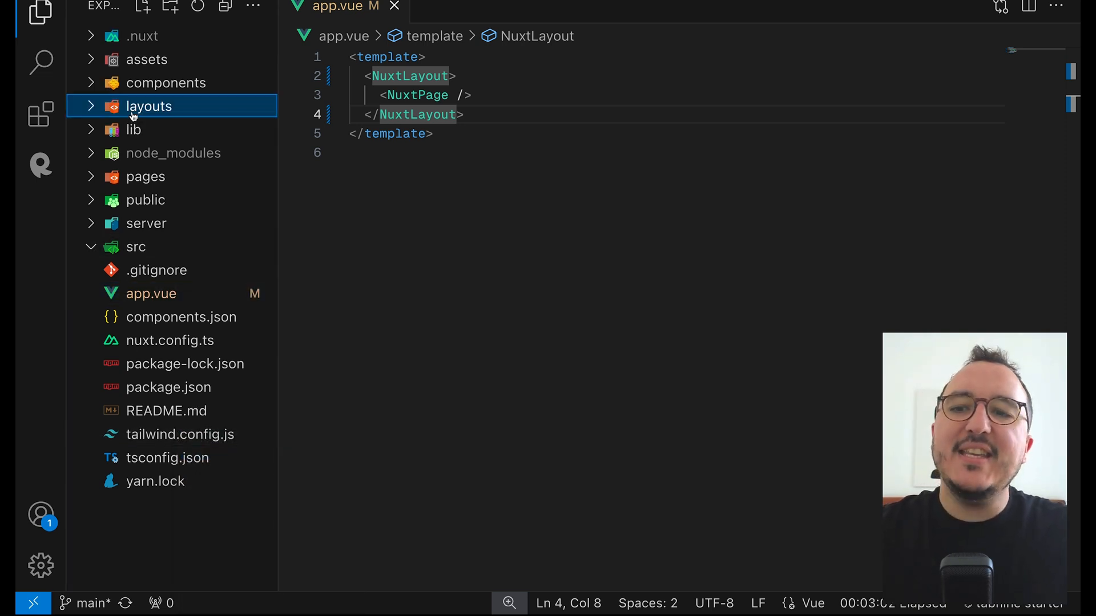
{"action": "type", "text": "default.vue"}
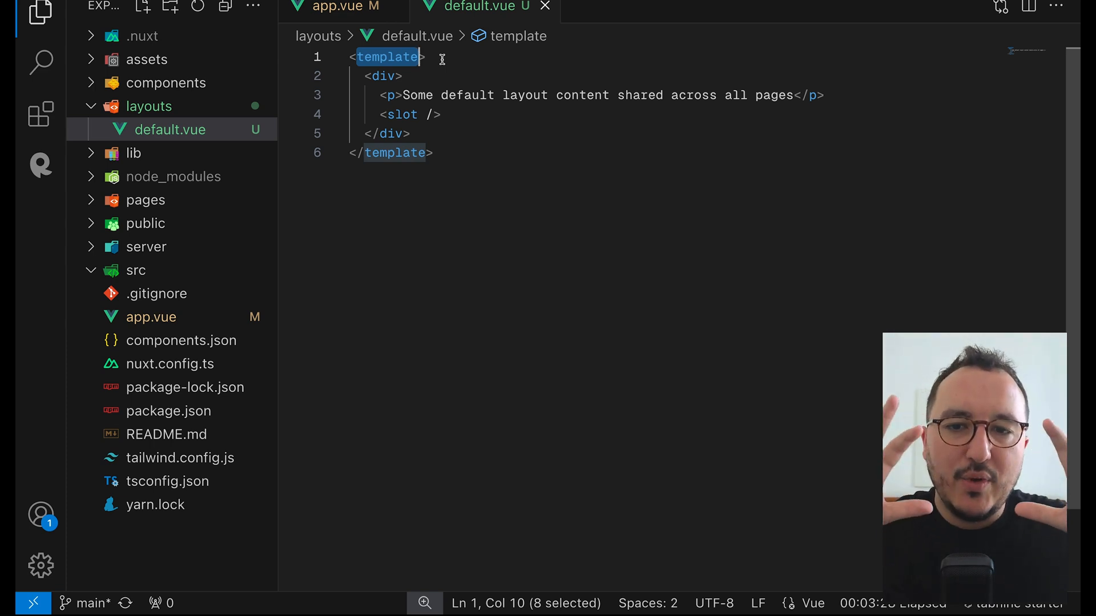
Write the layout template: a div with a shared-content paragraph and a <slot />.
{"action": "key", "text": "ctrl+a"}
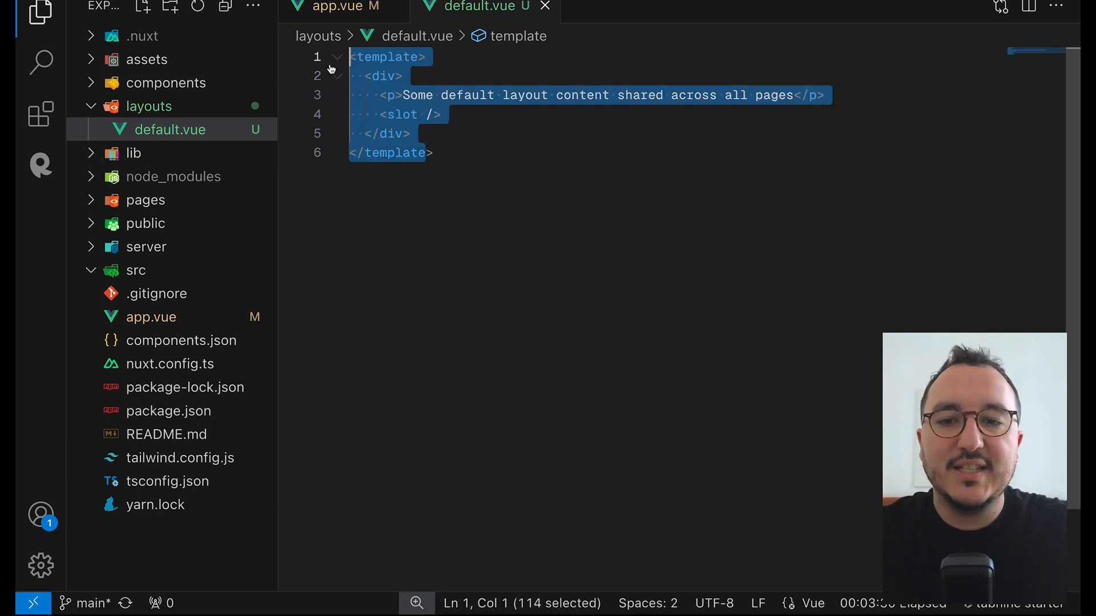
{"action": "left_click", "coordinate": [367, 133]}
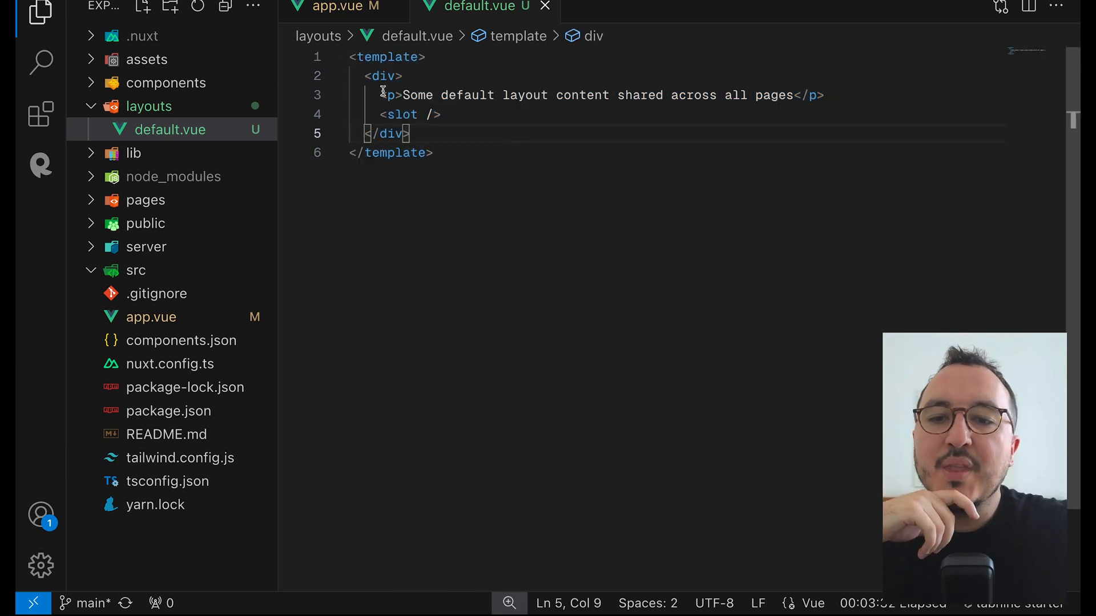
{"action": "left_click", "coordinate": [405, 96]}
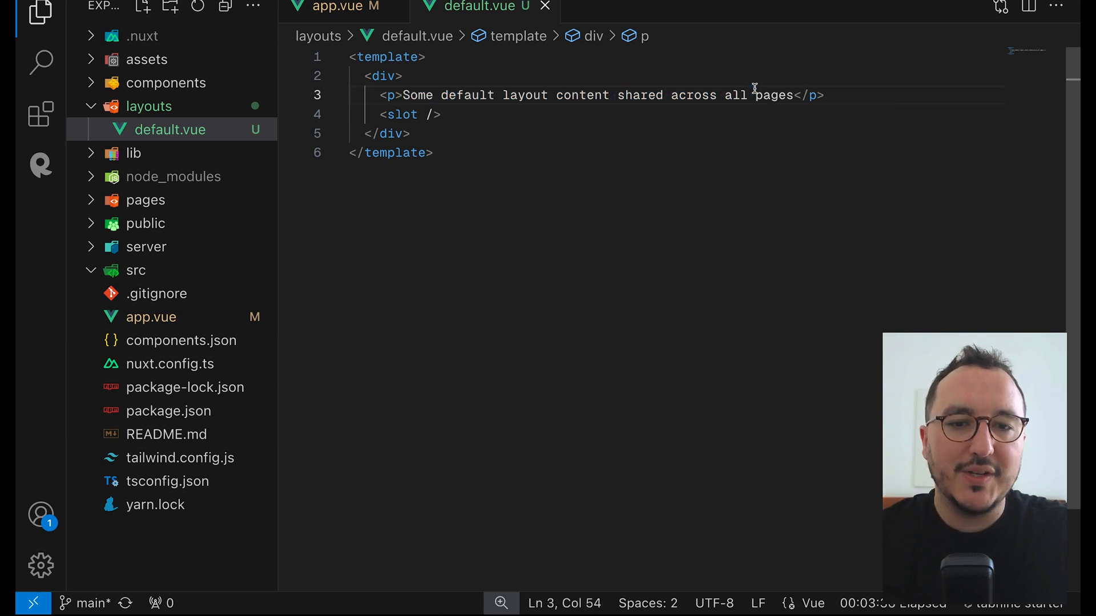
{"action": "left_click", "coordinate": [732, 96]}
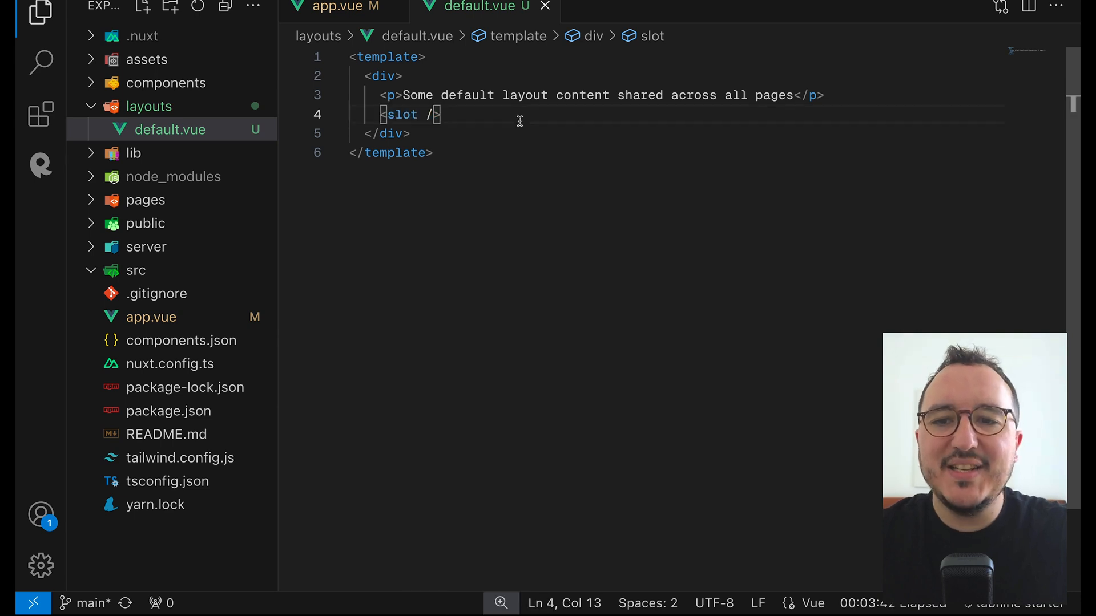
Compare app.vue with default.vue and highlight the NuxtLayout tag in app.vue.
{"action": "left_click", "coordinate": [340, 7]}
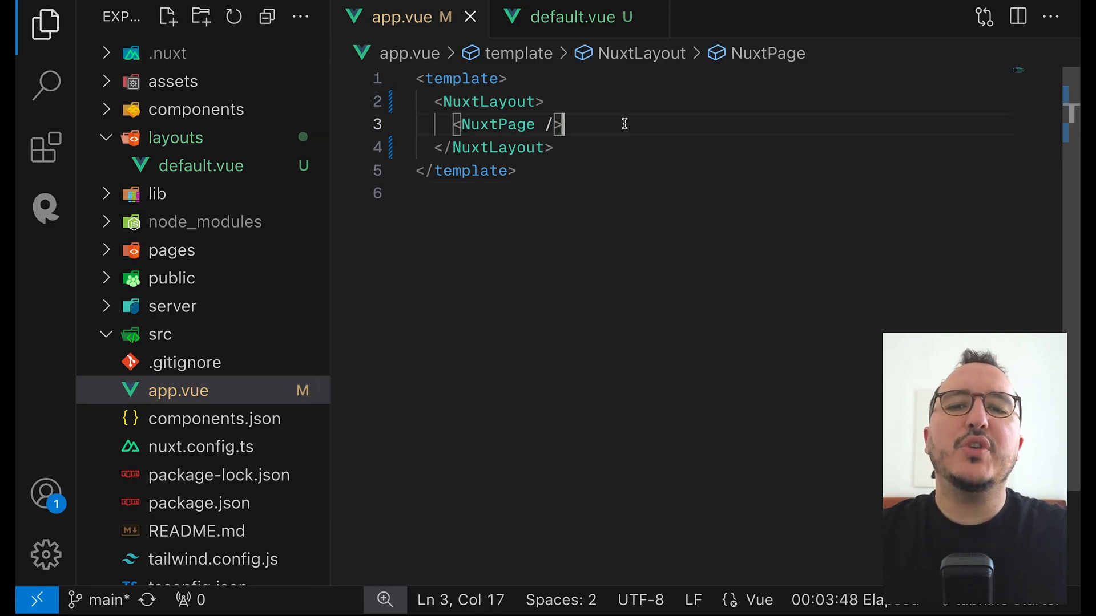
{"action": "left_click", "coordinate": [569, 17]}
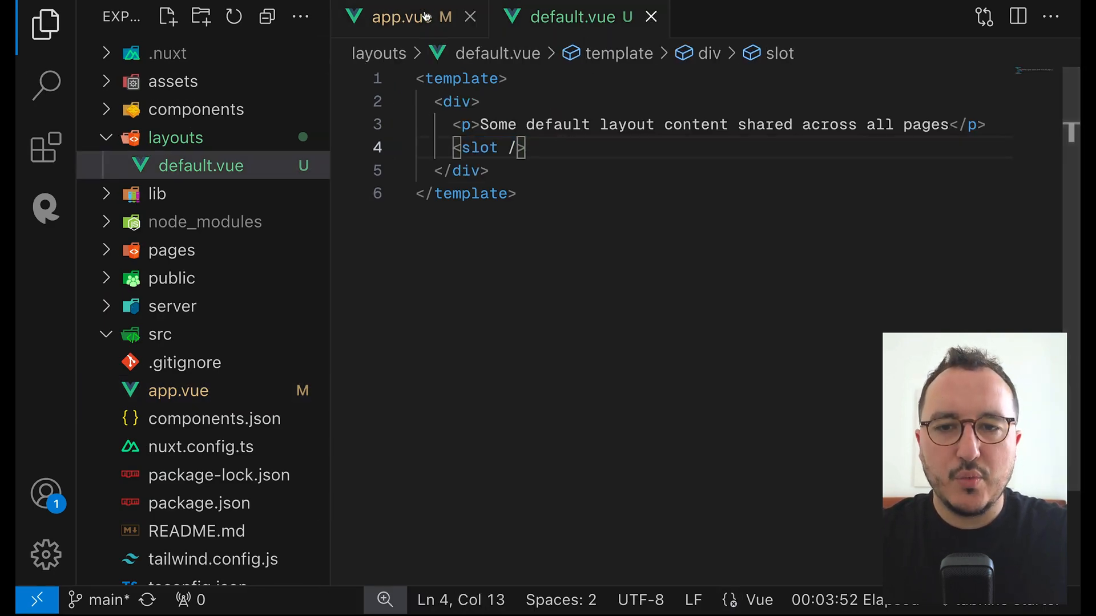
{"action": "left_click", "coordinate": [398, 16]}
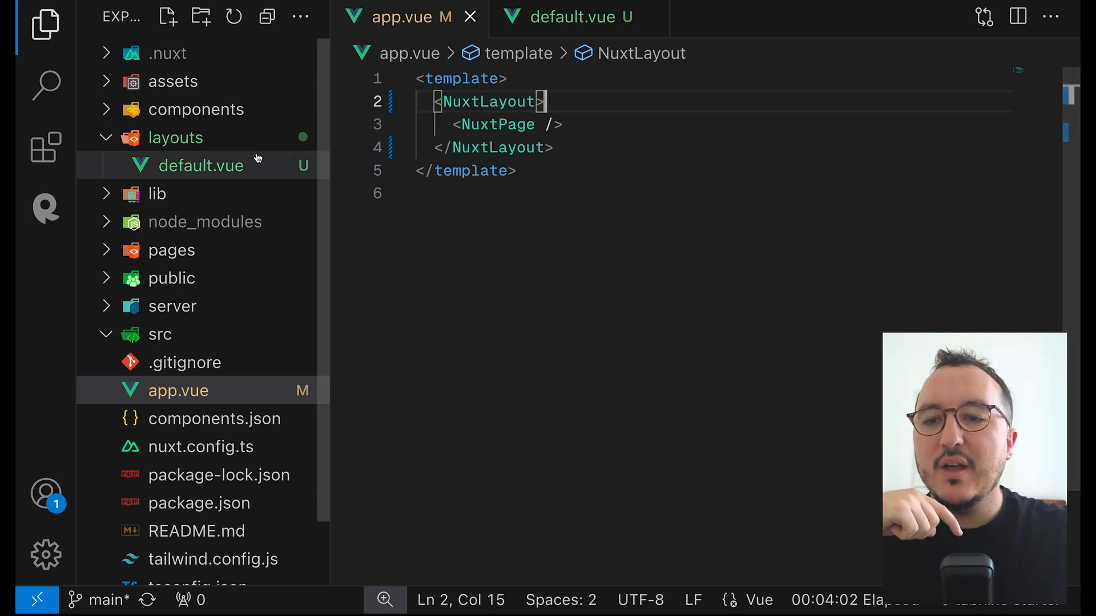
{"action": "mouse_move", "coordinate": [200, 165]}
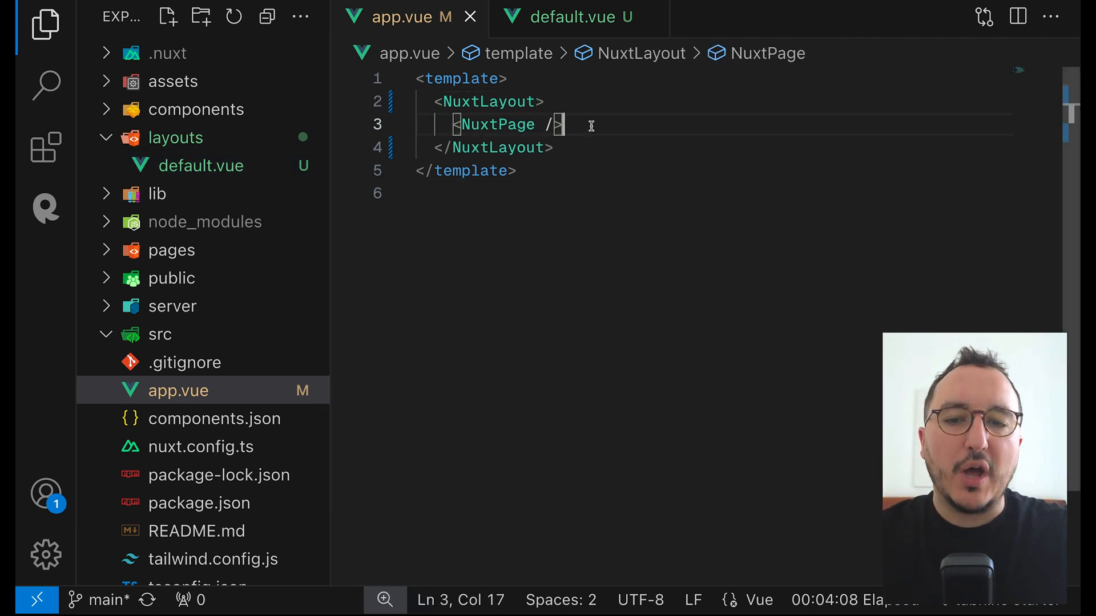
{"action": "mouse_move", "coordinate": [573, 17]}
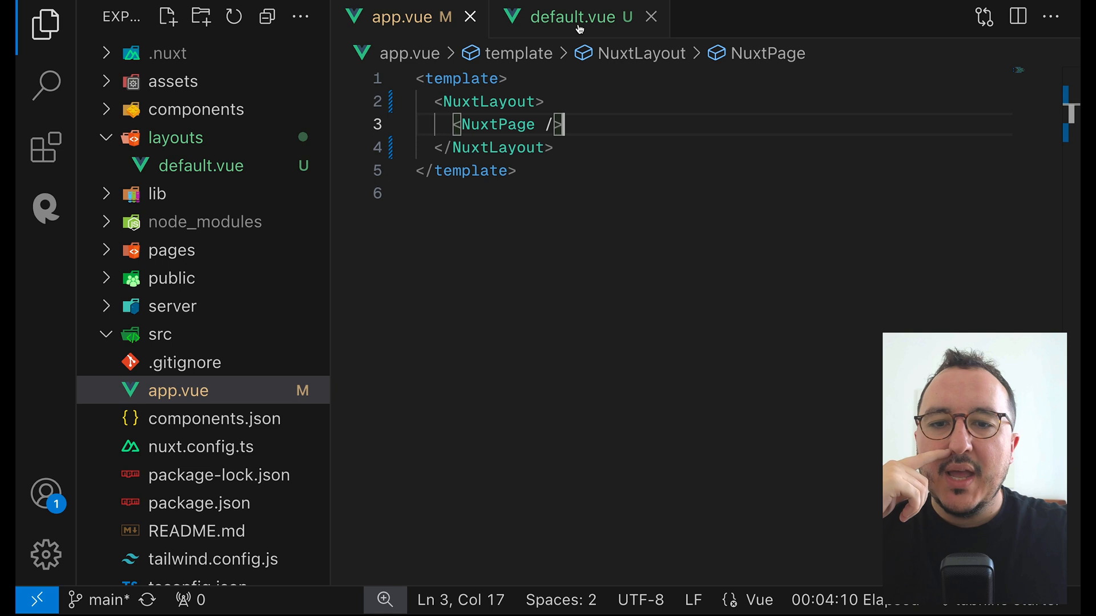
{"action": "double_click", "coordinate": [488, 101]}
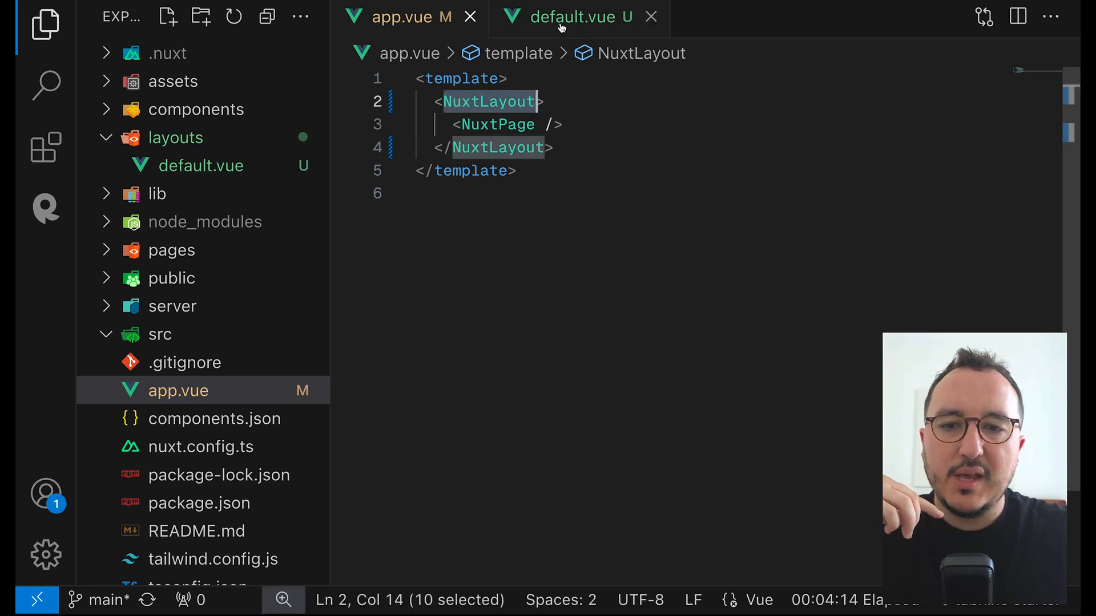
Expand the pages folder to reveal index.vue, moving between app.vue and default.vue.
{"action": "left_click", "coordinate": [566, 16]}
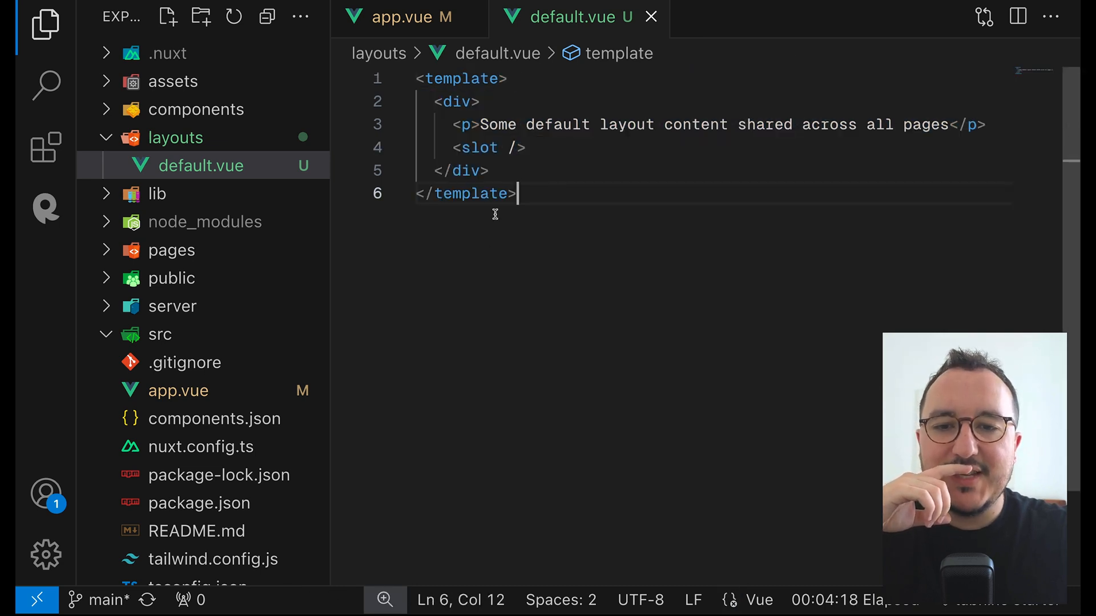
{"action": "left_click", "coordinate": [411, 16]}
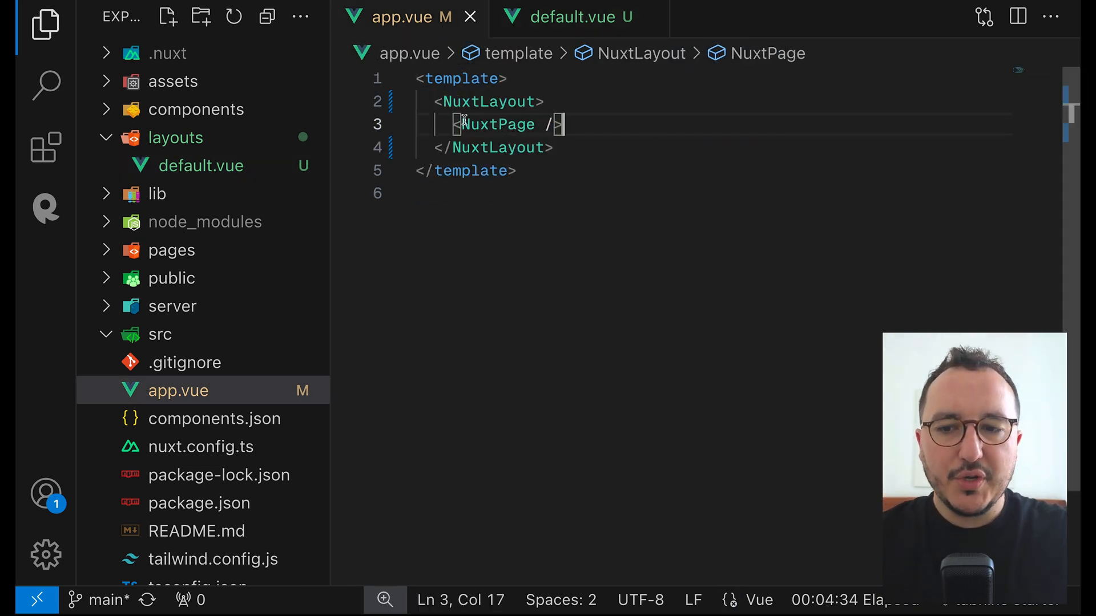
{"action": "left_click", "coordinate": [172, 249]}
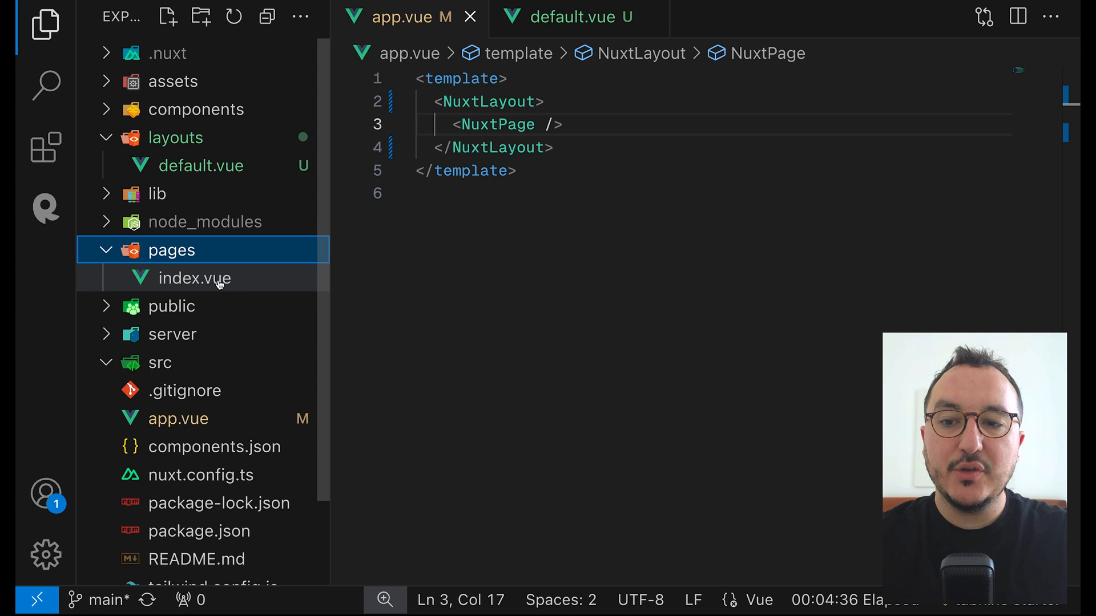
{"action": "left_click", "coordinate": [196, 277]}
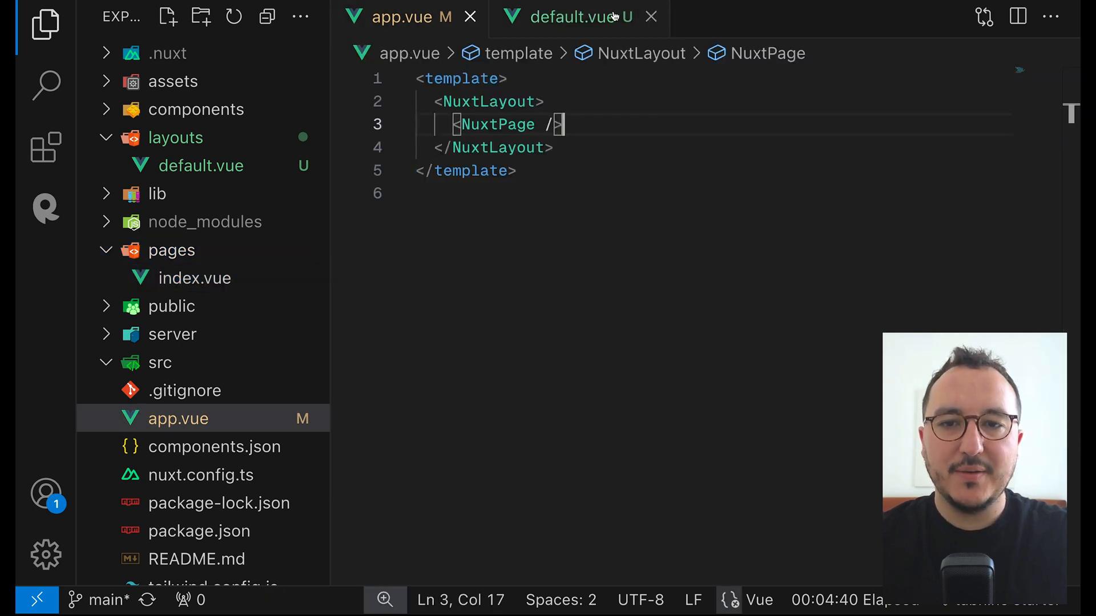
{"action": "left_click", "coordinate": [566, 16]}
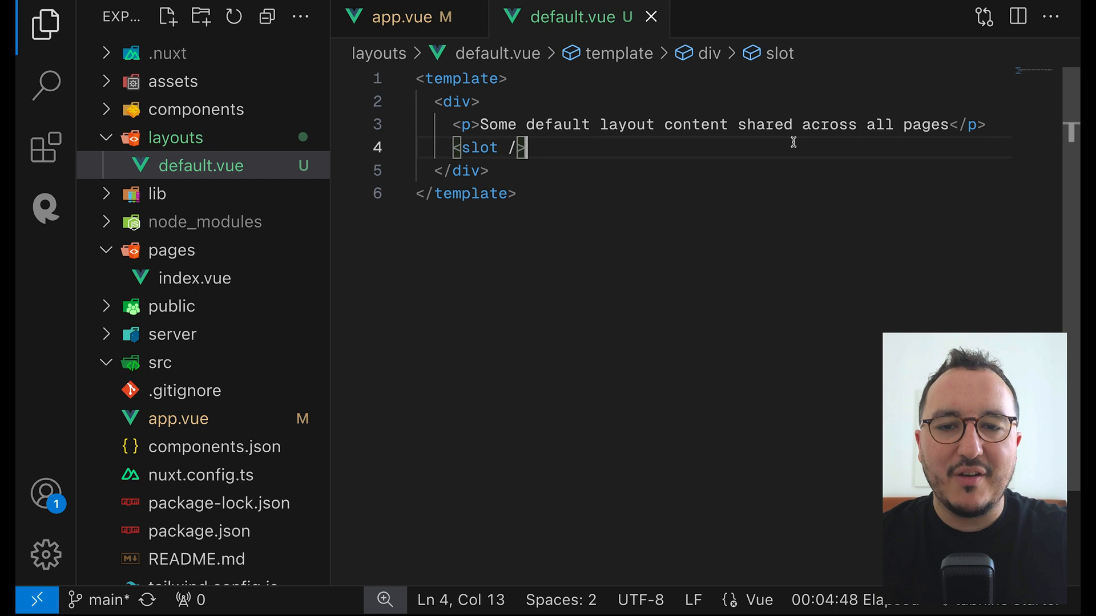
{"action": "left_click", "coordinate": [410, 17]}
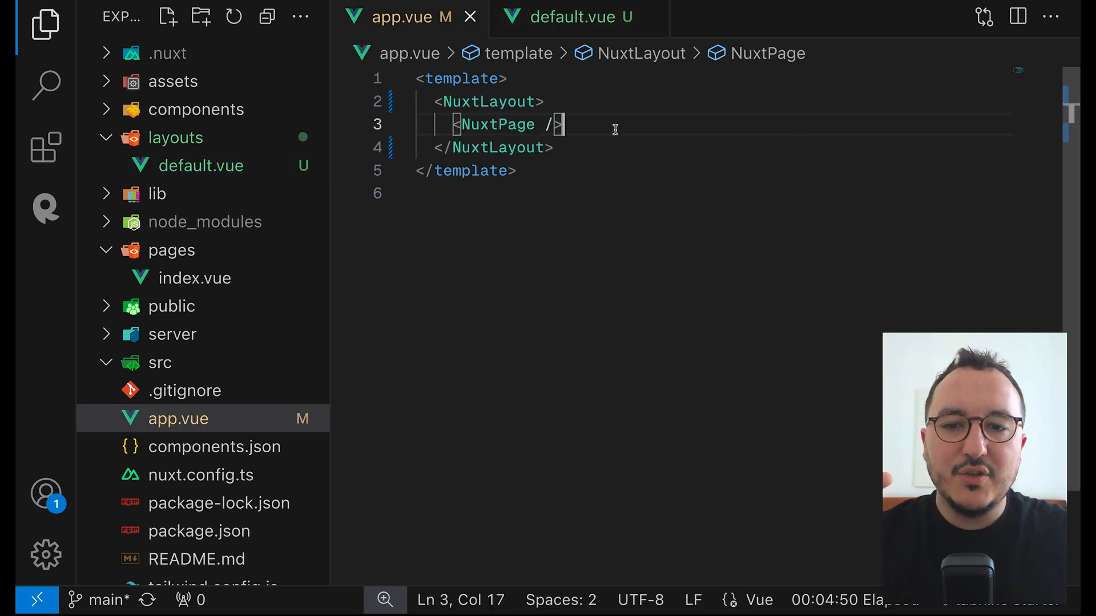
{"action": "left_click", "coordinate": [573, 17]}
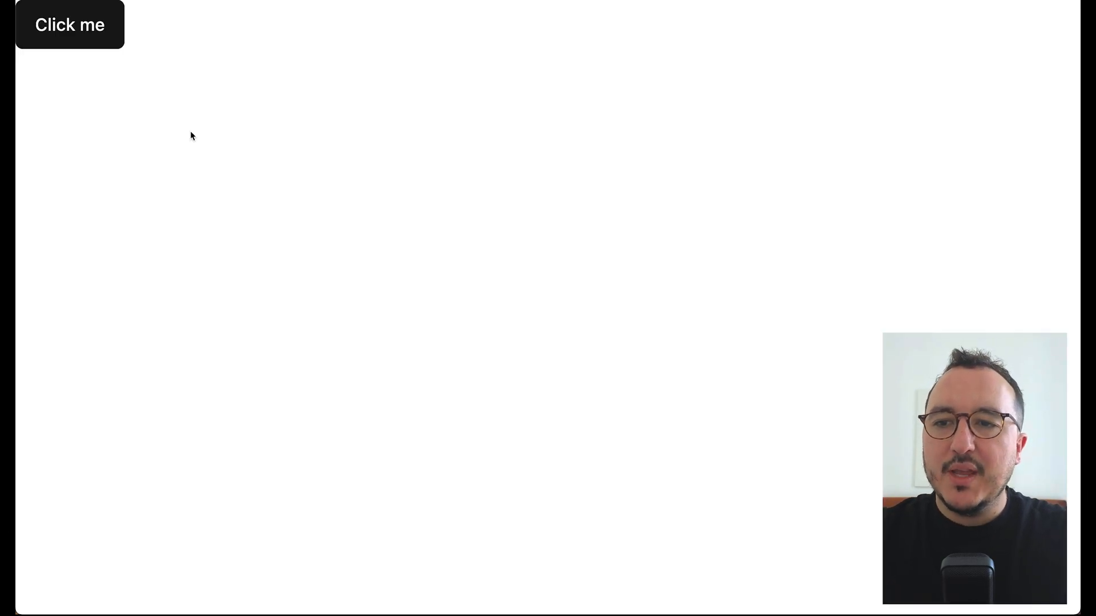
View the running app in the browser, showing only the Click me button.
{"action": "left_click", "coordinate": [69, 24]}
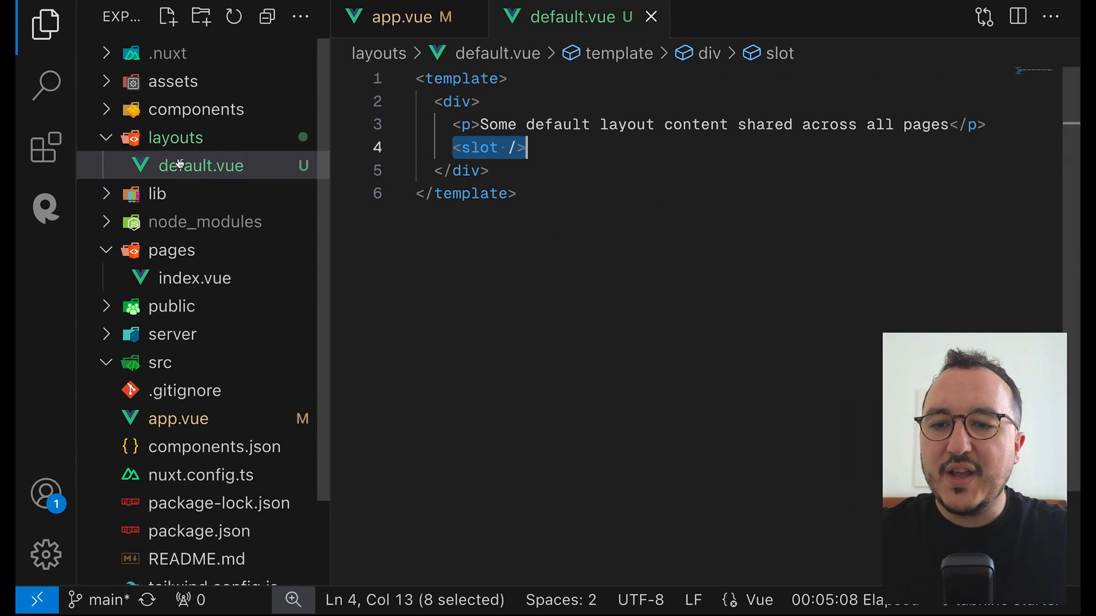
Add a new file named test.vue inside the pages folder.
{"action": "right_click", "coordinate": [171, 249]}
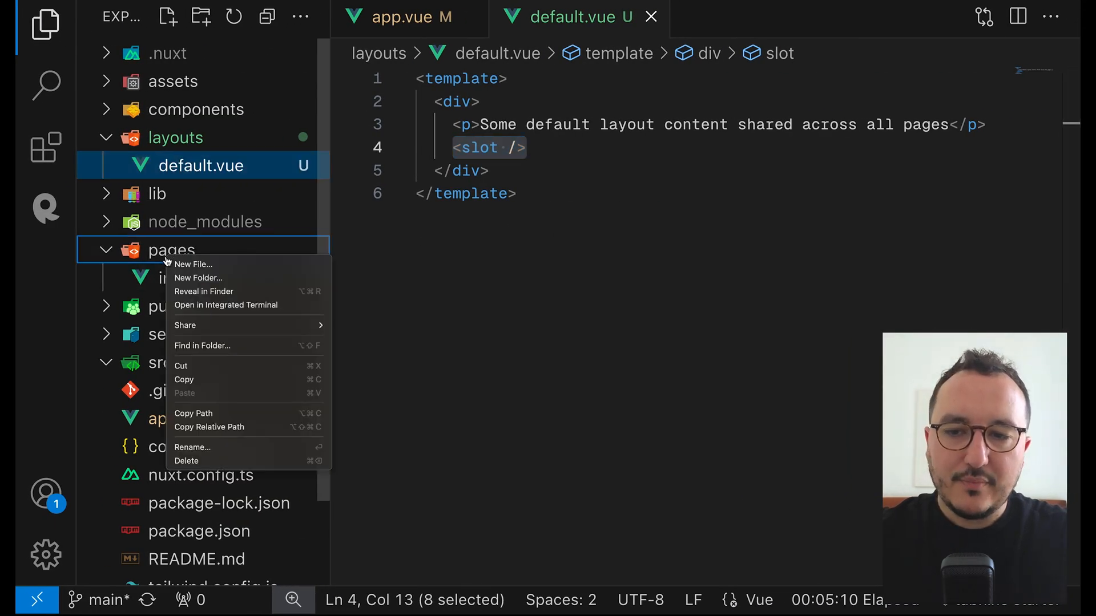
{"action": "left_click", "coordinate": [194, 264]}
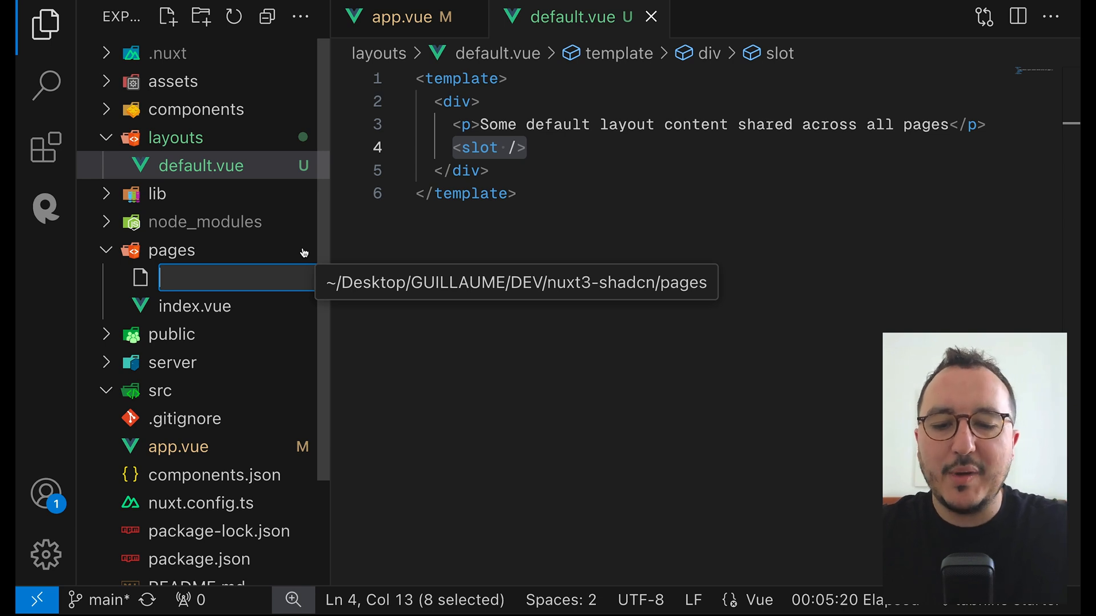
{"action": "type", "text": "test."}
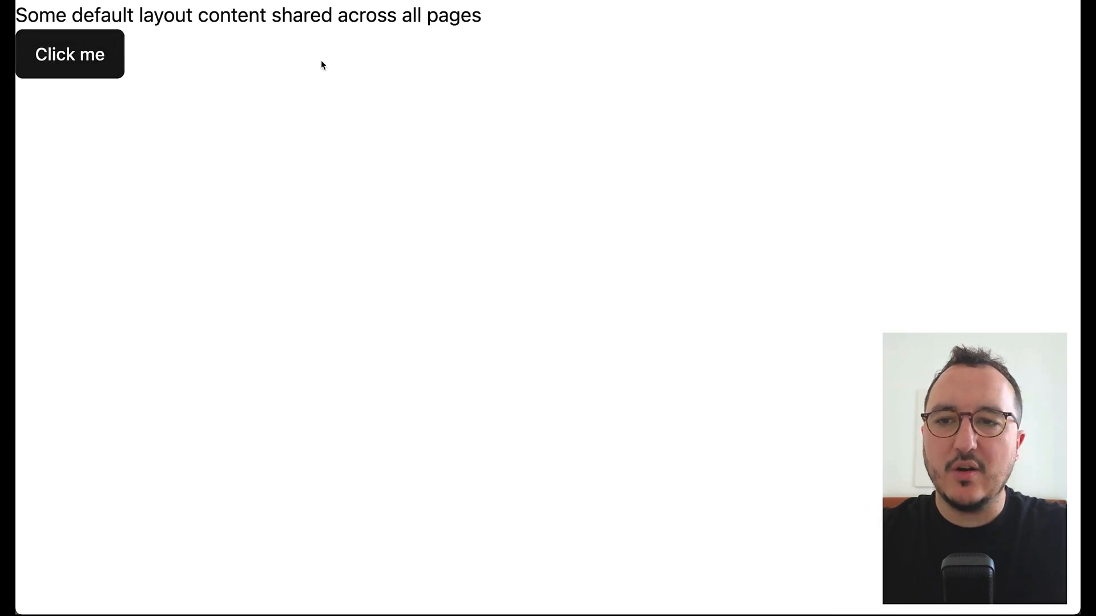
Confirm the browser shows the shared layout sentence above Click me, then view test.vue.
{"action": "left_click", "coordinate": [69, 53]}
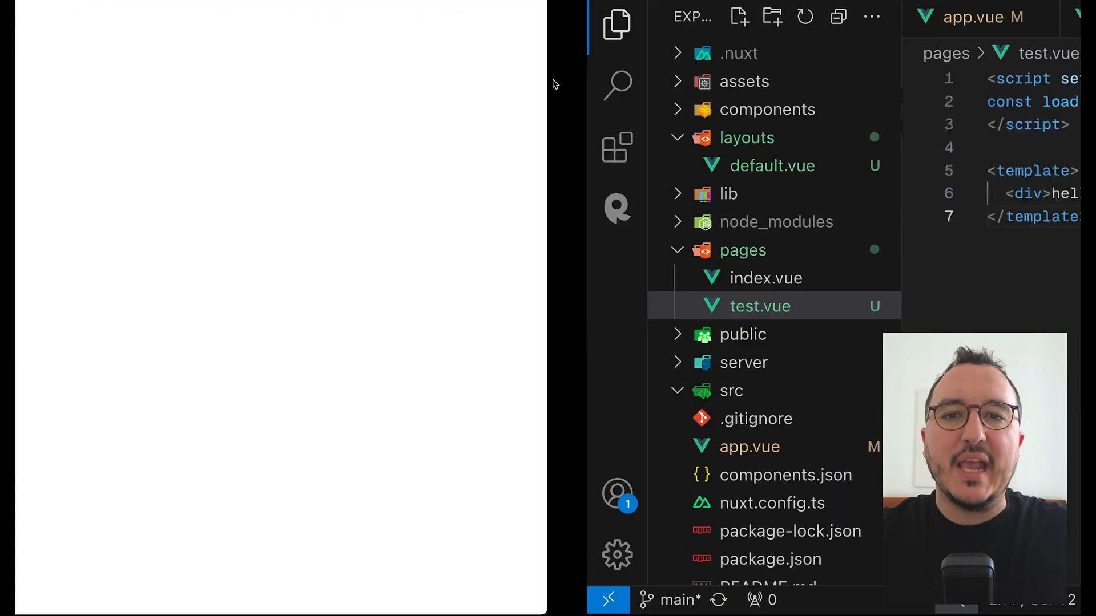
{"action": "left_click", "coordinate": [772, 166]}
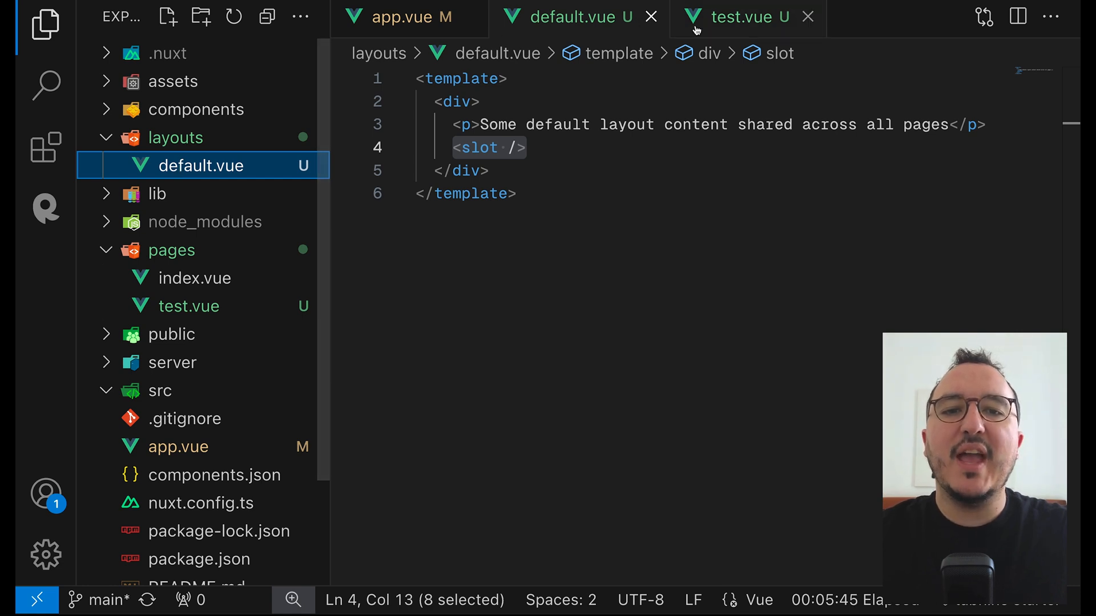
{"action": "left_click", "coordinate": [747, 17]}
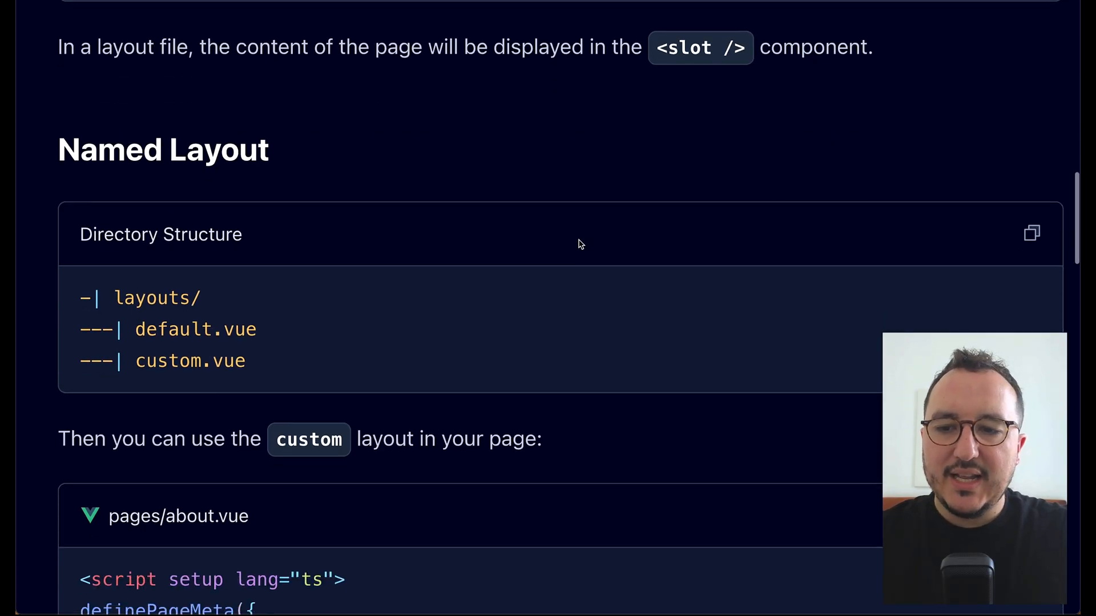
Create layouts/custom.vue with the paragraph 'These pages are using custom layout'.
{"action": "scroll", "scroll_direction": "down", "scroll_amount": 3}
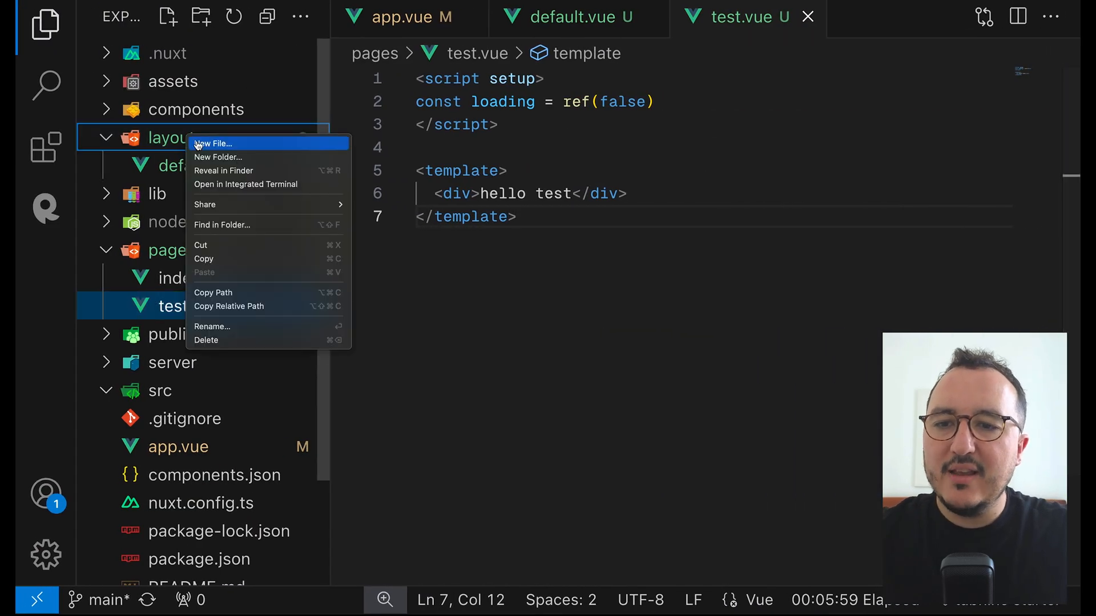
{"action": "left_click", "coordinate": [215, 144]}
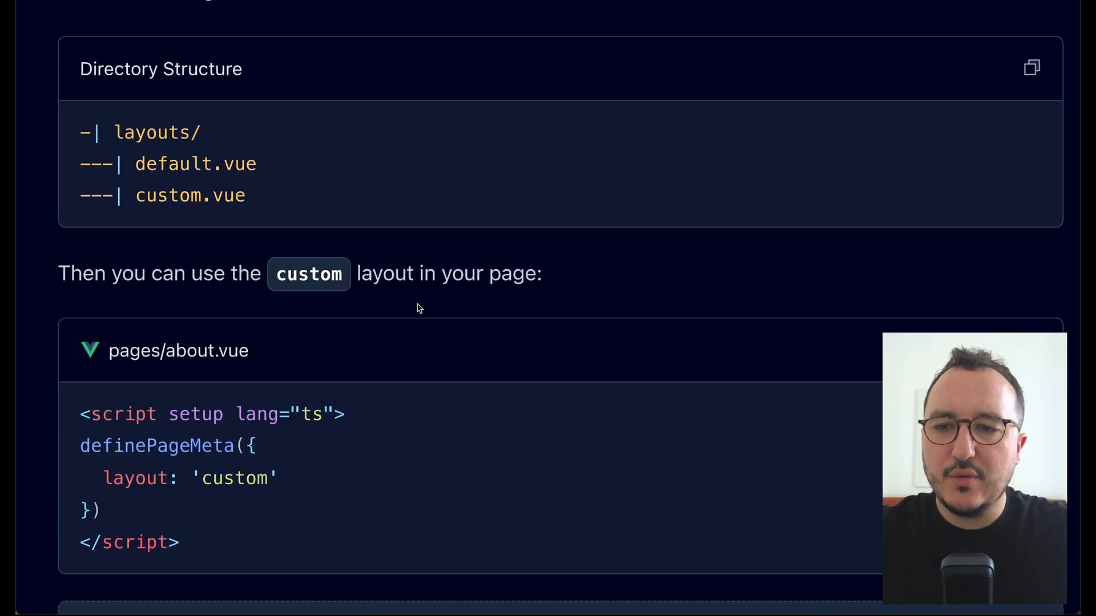
{"action": "scroll", "scroll_direction": "down", "scroll_amount": 3}
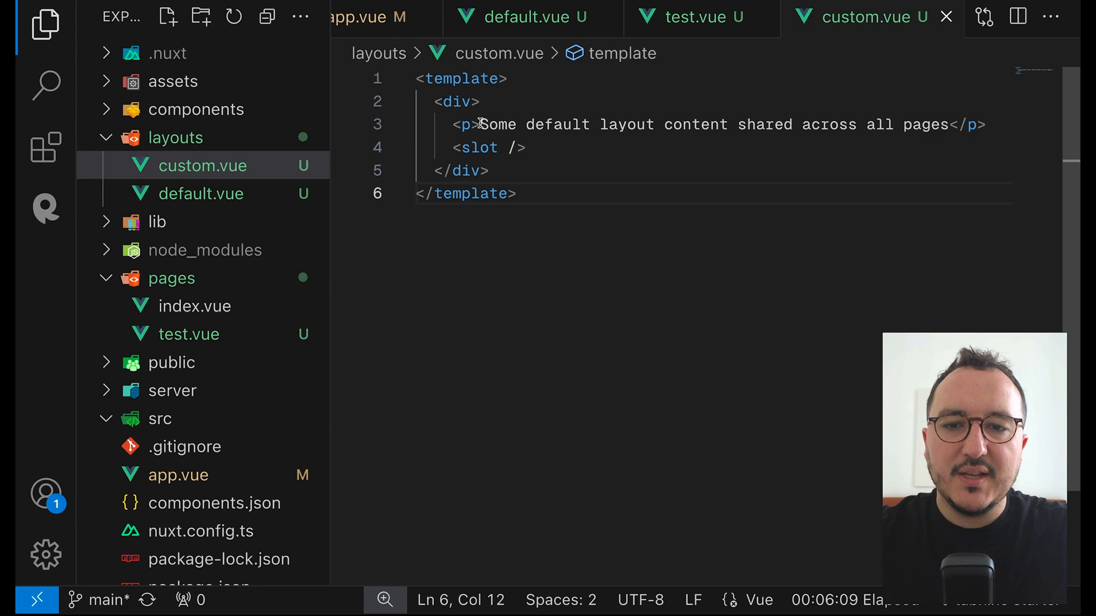
{"action": "type", "text": "These pages a</p>"}
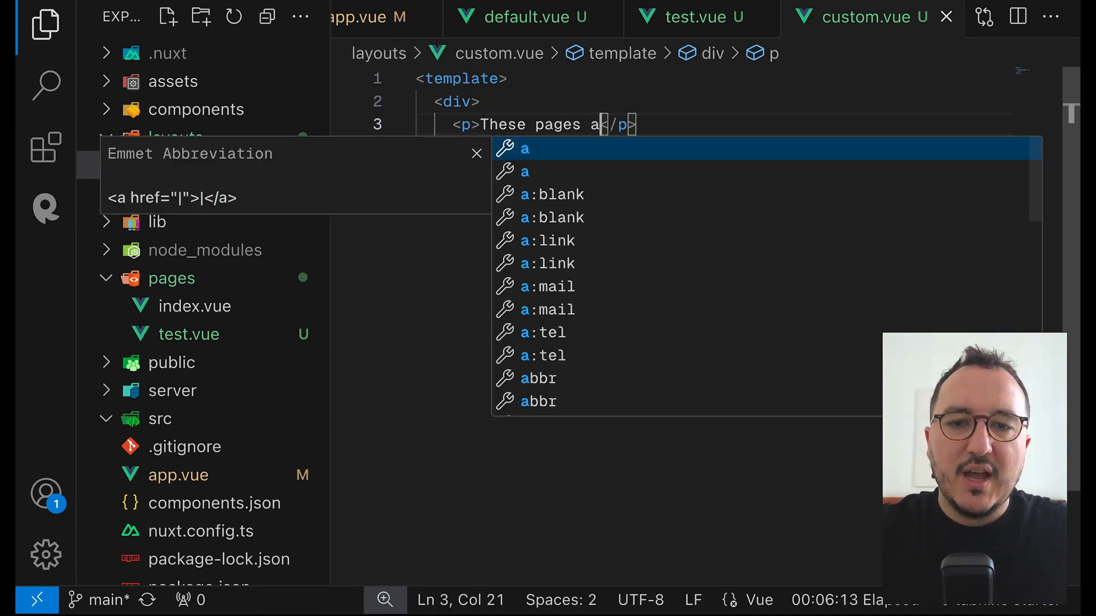
{"action": "type", "text": "re using custom layout"}
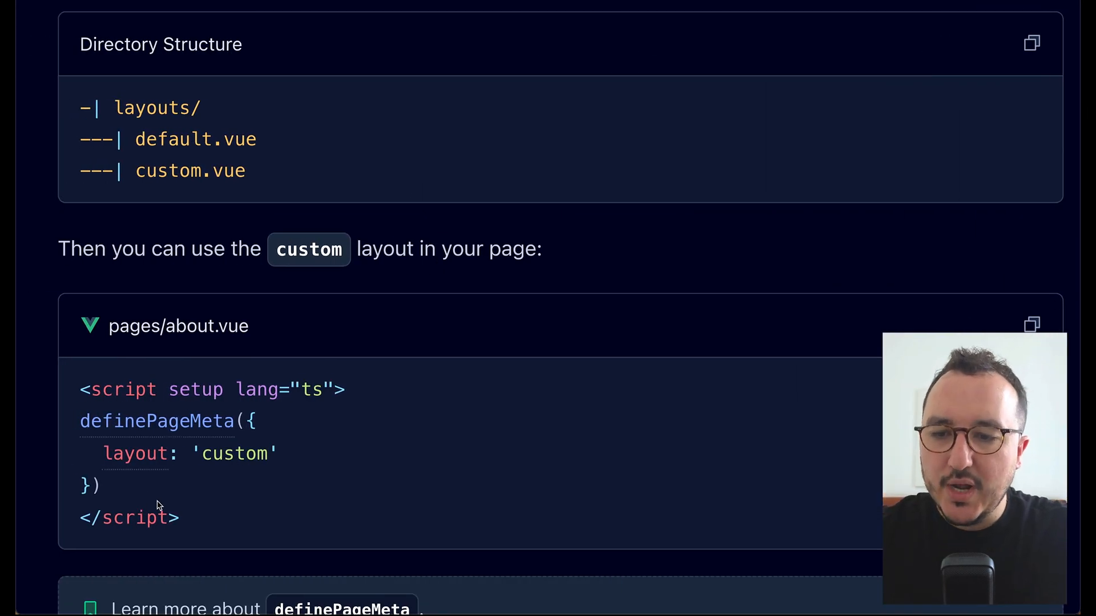
Copy the definePageMeta layout: 'custom' example from the Named Layout docs.
{"action": "left_click_drag", "start_coordinate": [81, 389], "coordinate": [100, 486]}
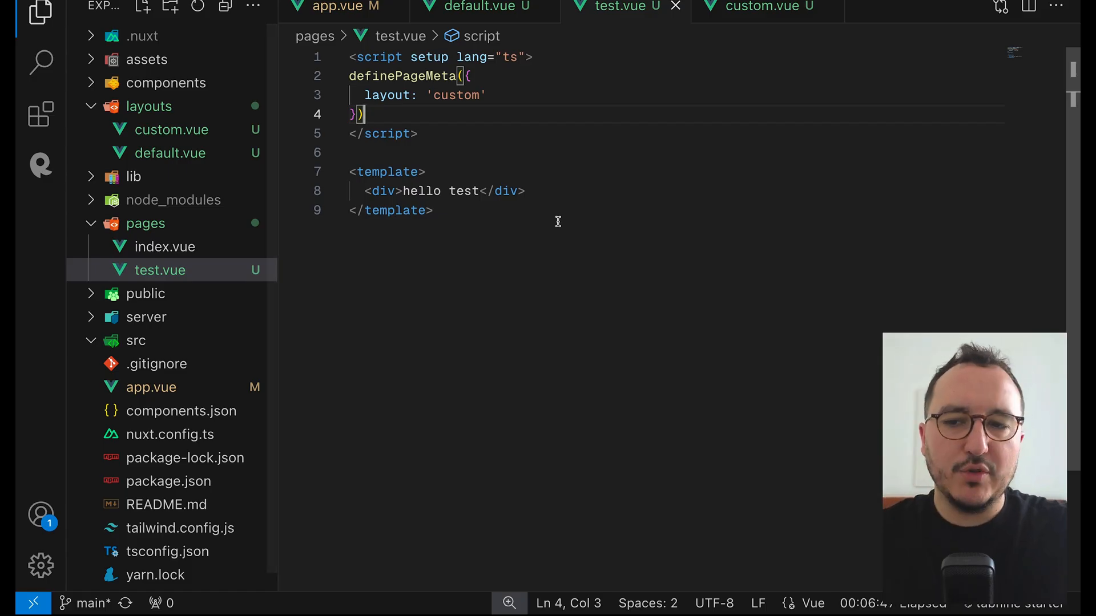
Paste definePageMeta into test.vue and change the default layout paragraph to 'Sidebar'.
{"action": "left_click", "coordinate": [171, 129]}
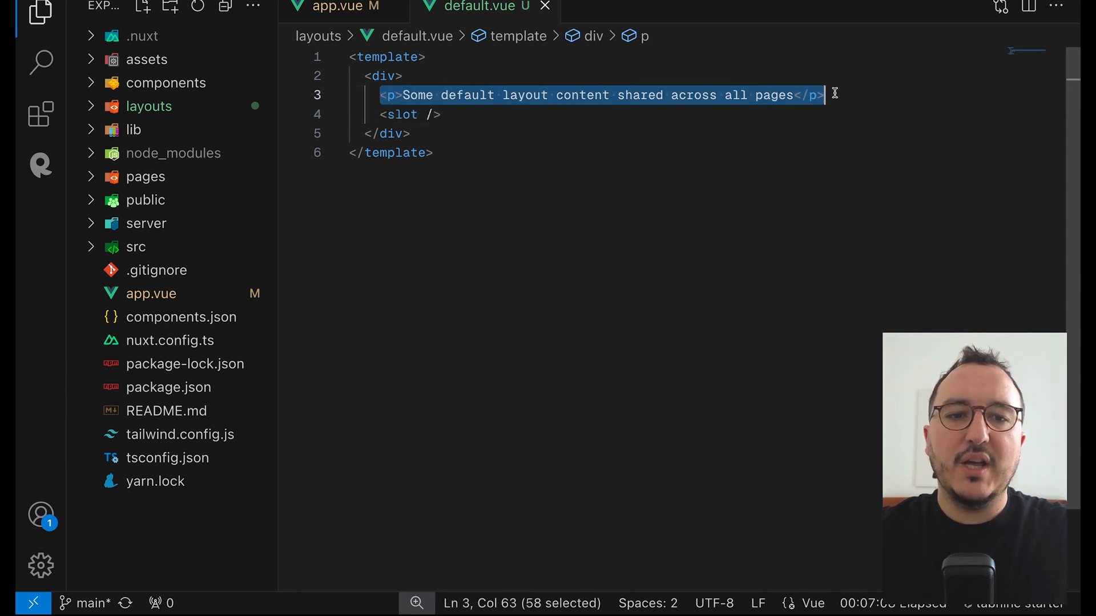
{"action": "type", "text": "Sidebar</p>"}
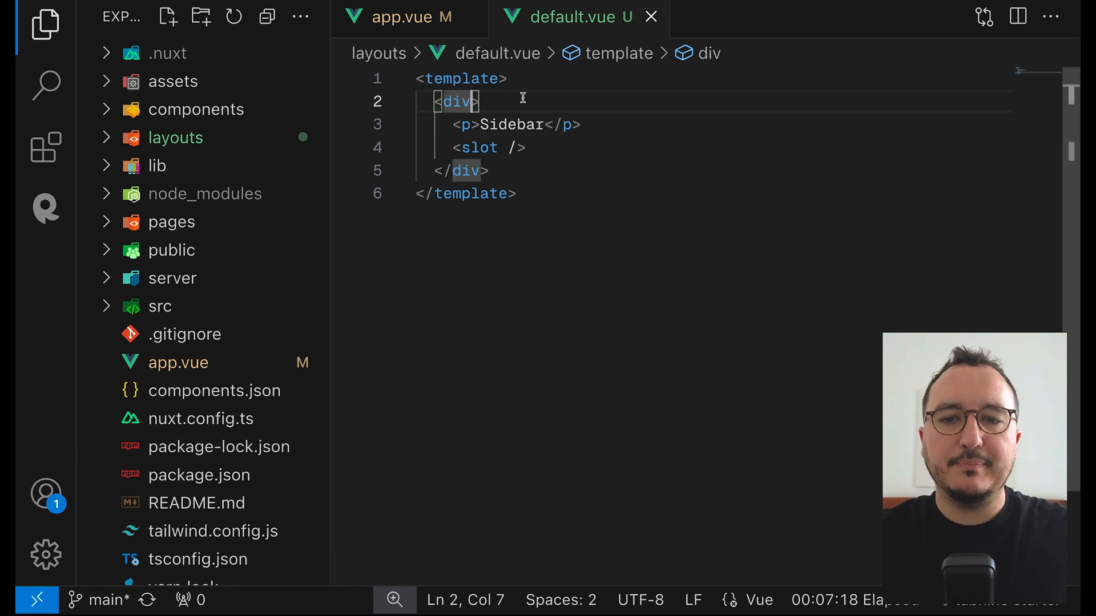
{"action": "type", "text": "class=\"fle"}
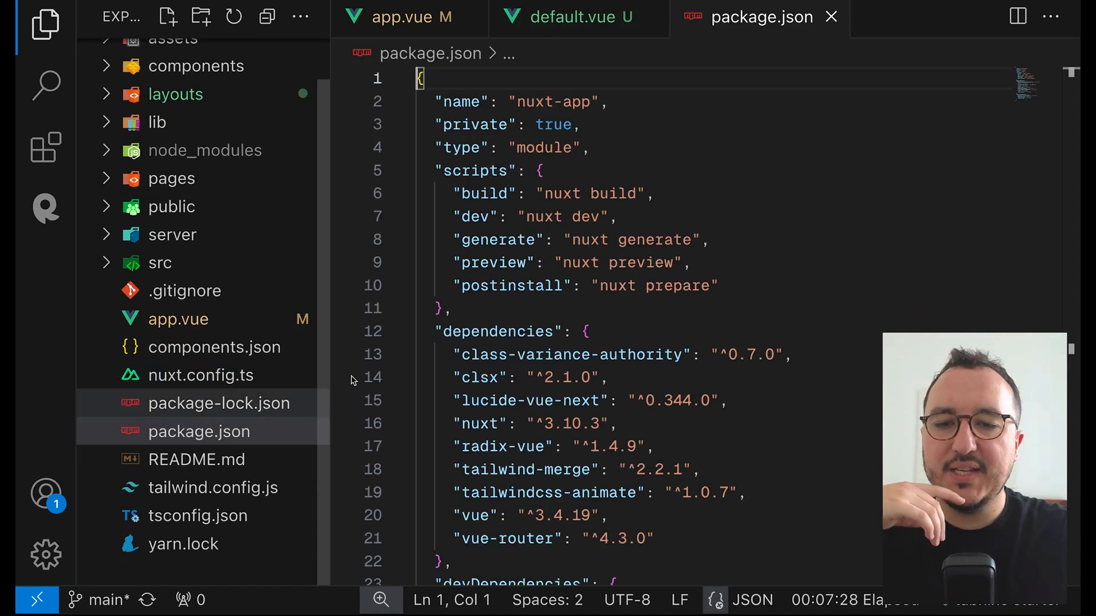
Check package.json dependencies, highlighting the tailwindcss entry.
{"action": "scroll", "scroll_direction": "down", "scroll_amount": 3}
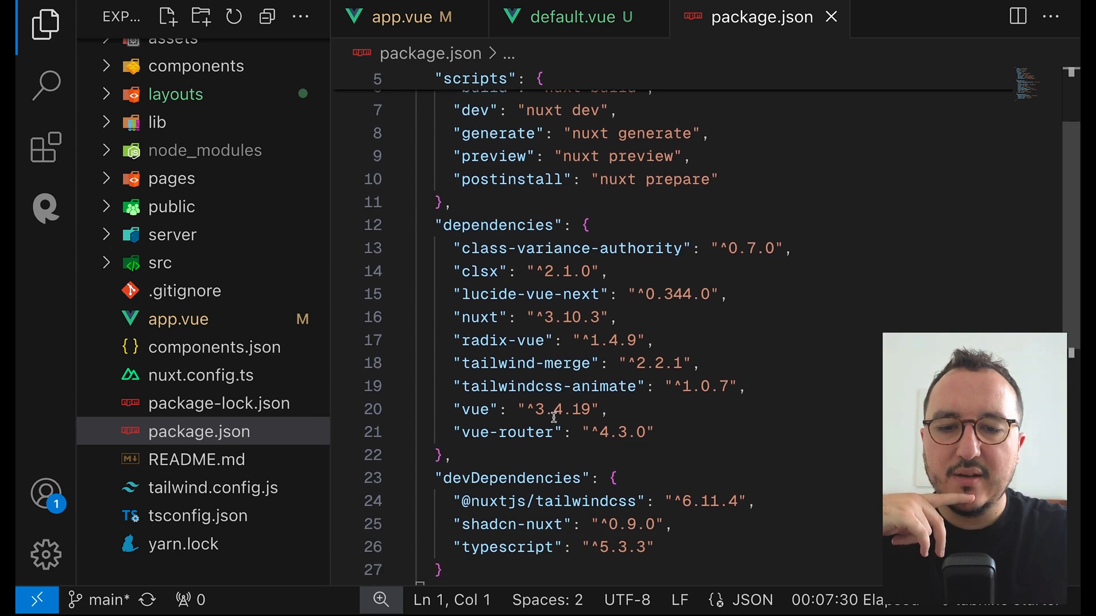
{"action": "double_click", "coordinate": [512, 287]}
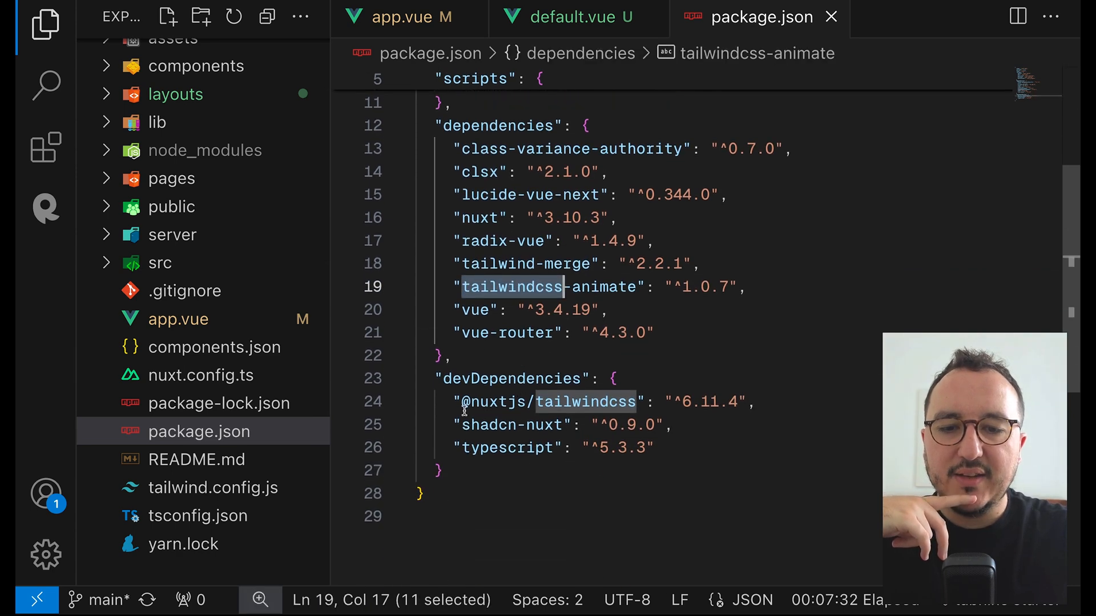
{"action": "left_click", "coordinate": [613, 378]}
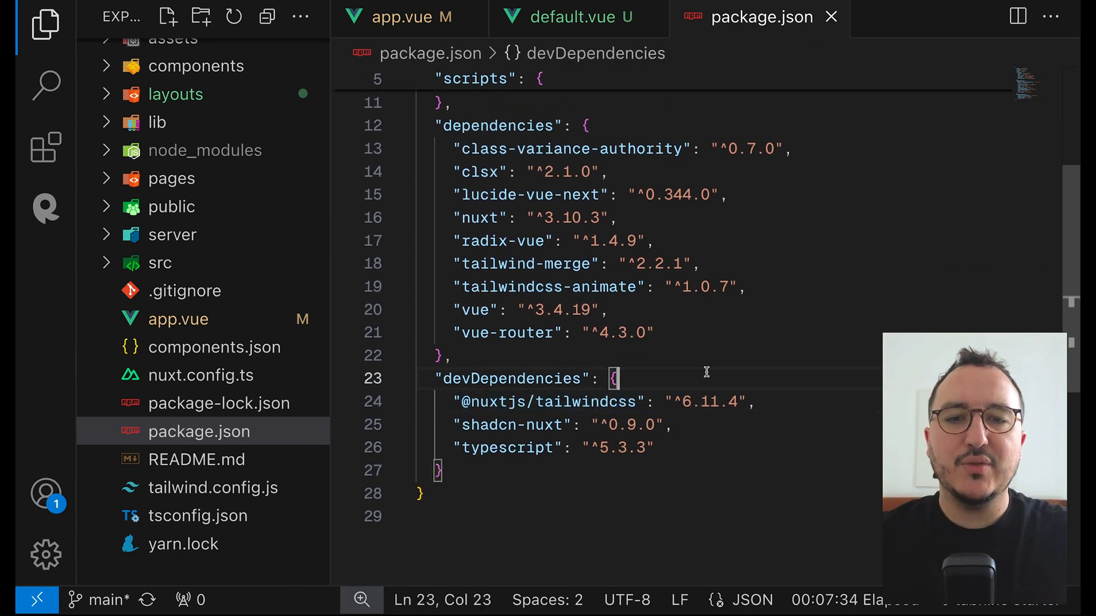
{"action": "mouse_move", "coordinate": [650, 17]}
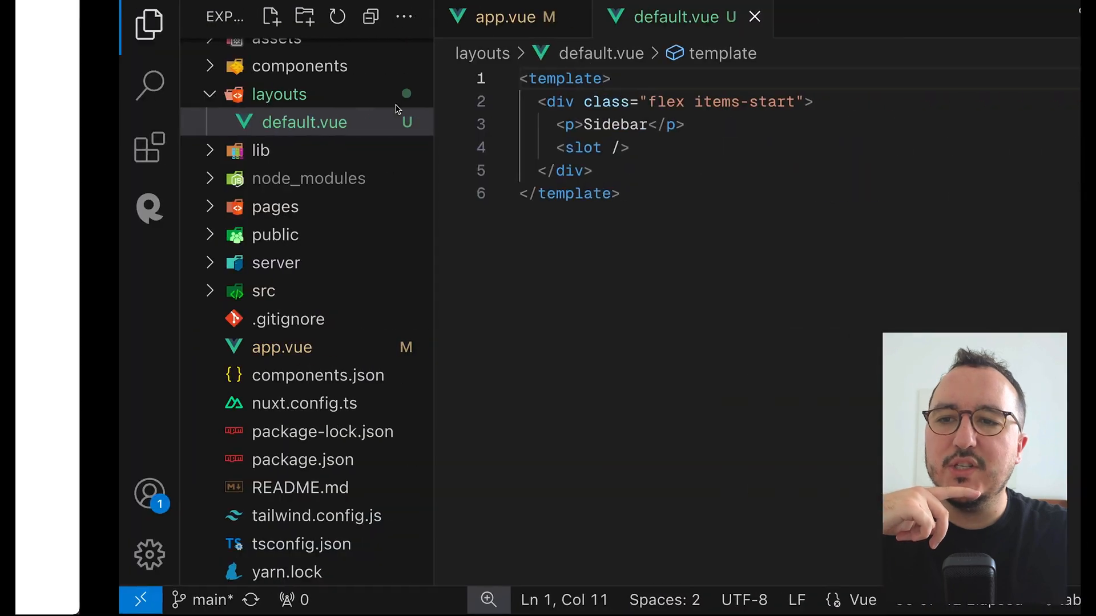
Wrap <slot /> in default.vue in its own inner div beside Sidebar, then view app.vue.
{"action": "left_click", "coordinate": [573, 125]}
{"action": "type", "text": "<div>"}
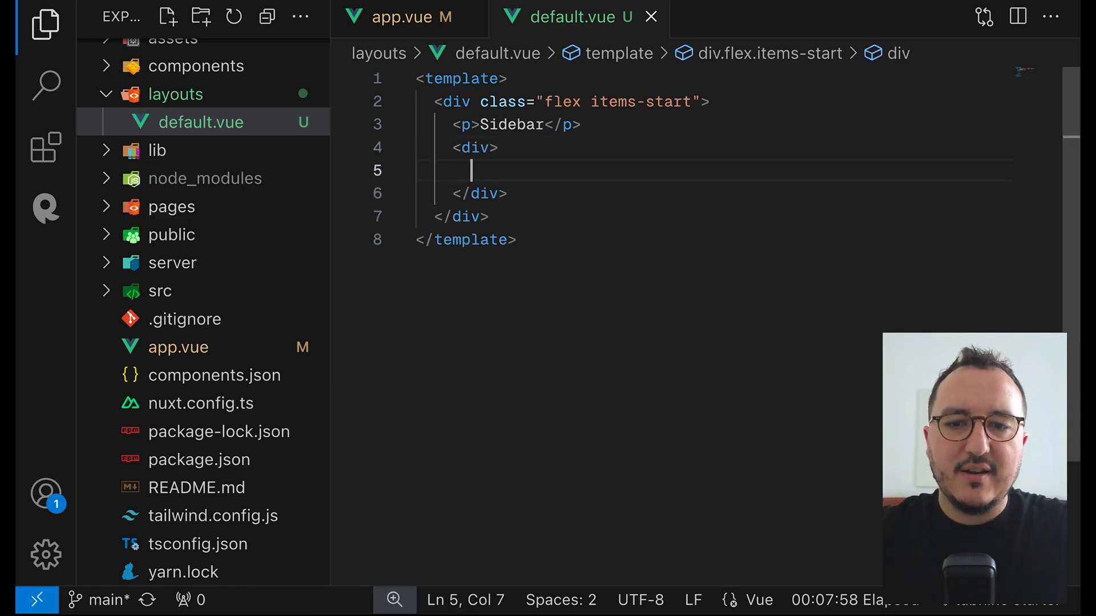
{"action": "type", "text": "<"}
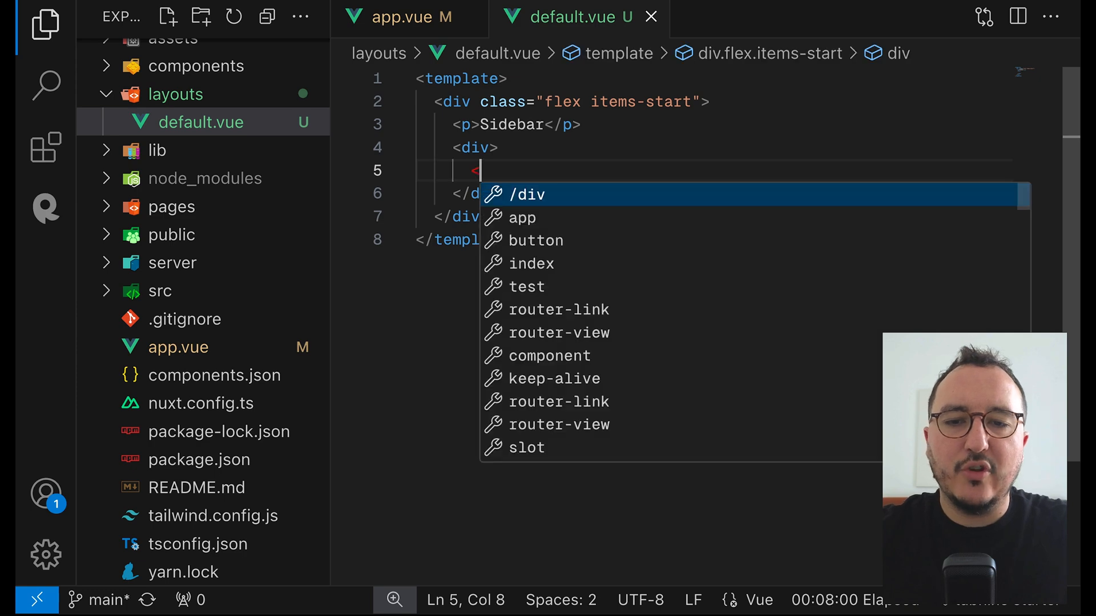
{"action": "type", "text": "slot />"}
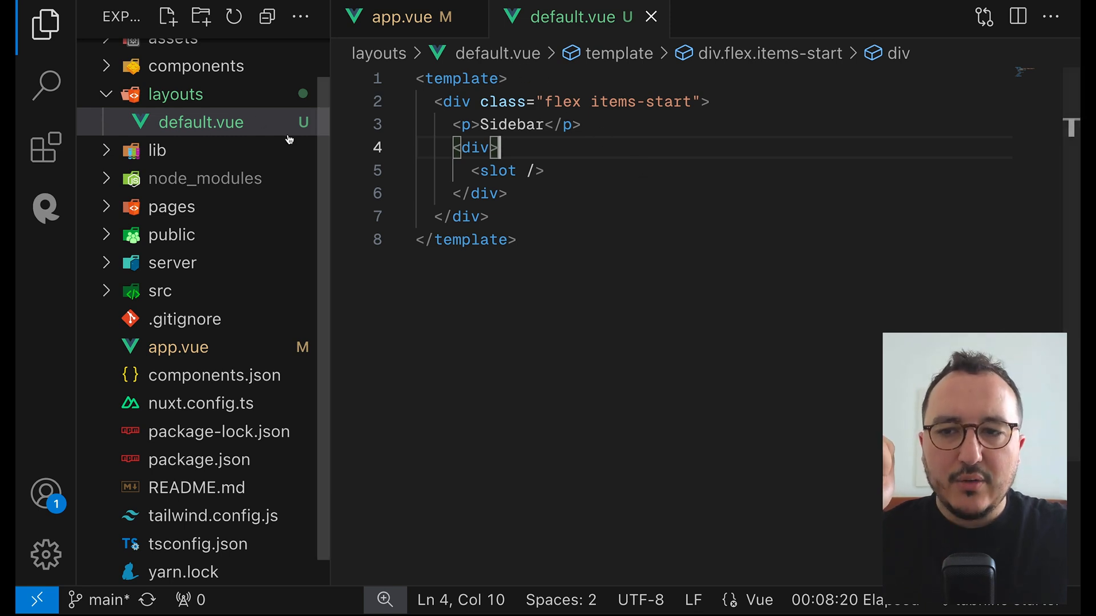
{"action": "left_click", "coordinate": [411, 17]}
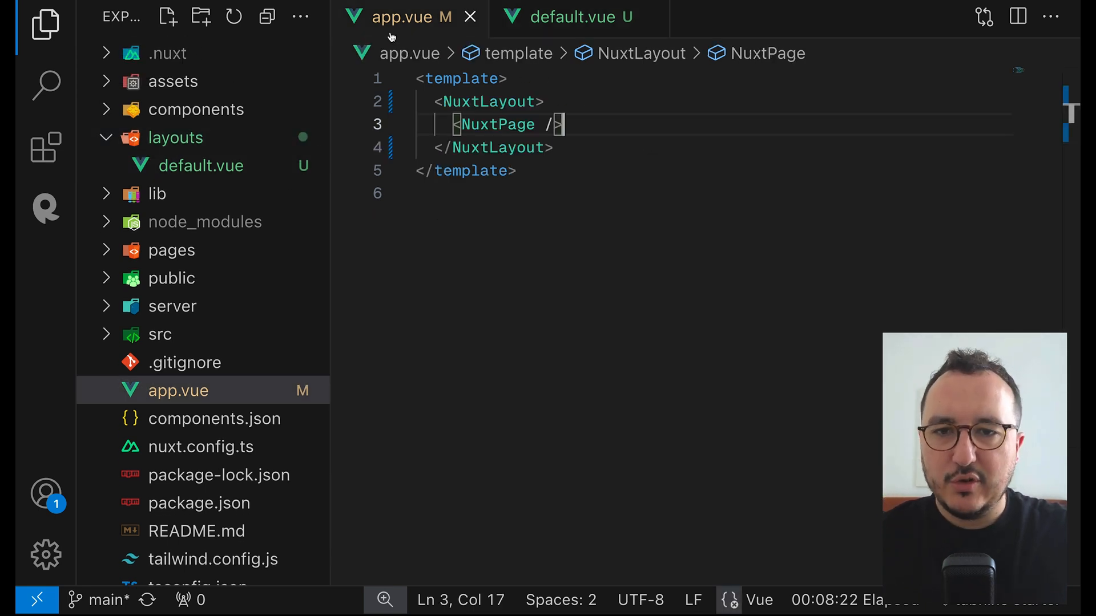
Close nuxt.config.ts and view default.vue's flex items-start layout with the Sidebar div beside the slot.
{"action": "left_click", "coordinate": [159, 334]}
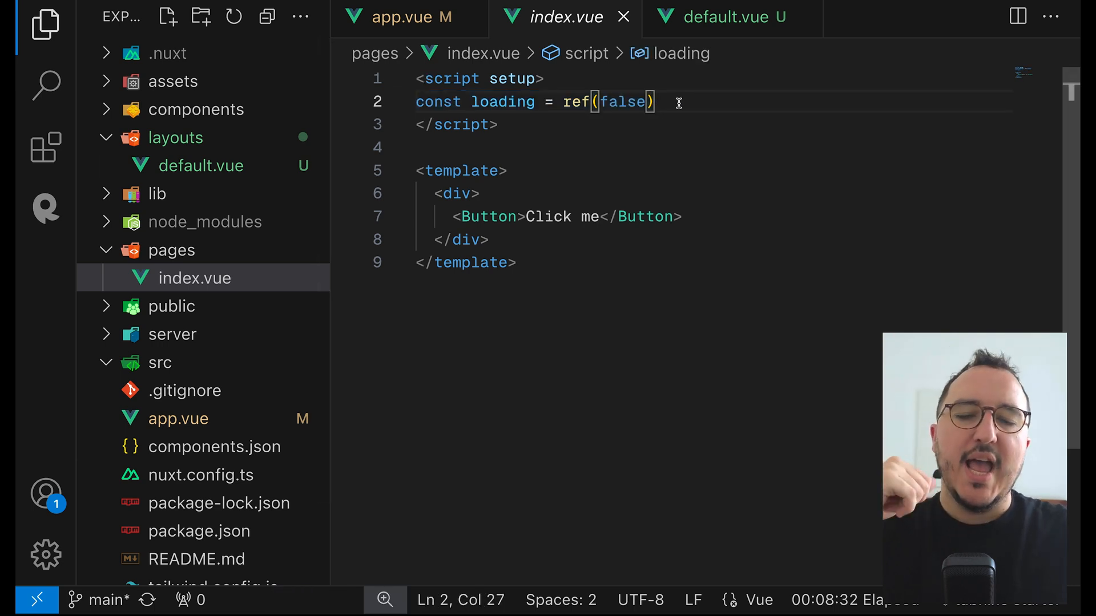
{"action": "mouse_move", "coordinate": [504, 102]}
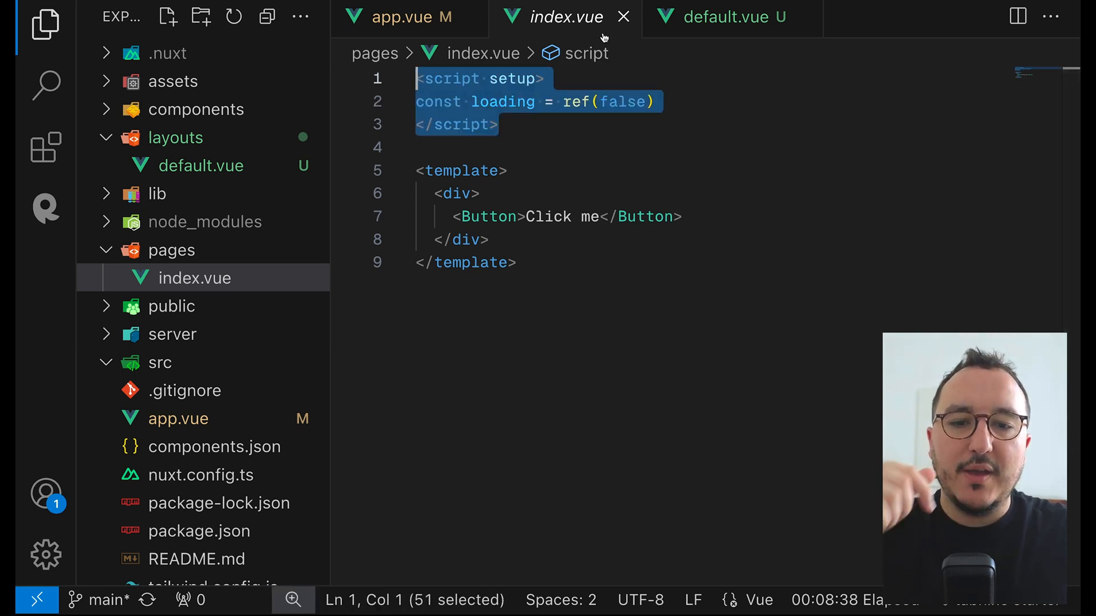
{"action": "left_click", "coordinate": [727, 17]}
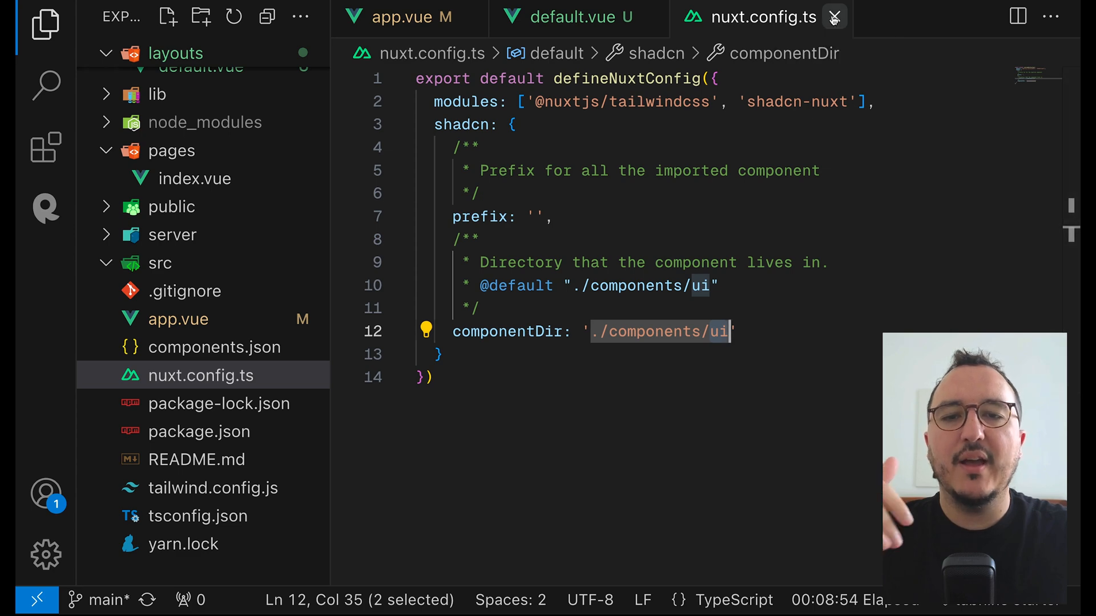
{"action": "left_click", "coordinate": [566, 17]}
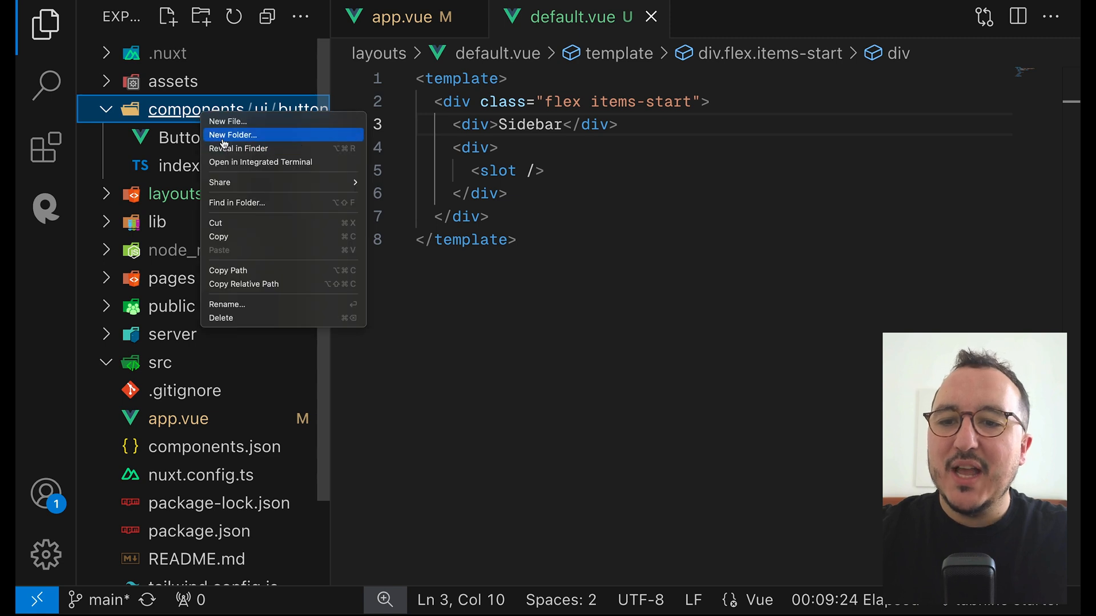
Create components/Sidebar/Menu.vue with a script setup block and a 'hello Menu' template.
{"action": "left_click", "coordinate": [233, 134]}
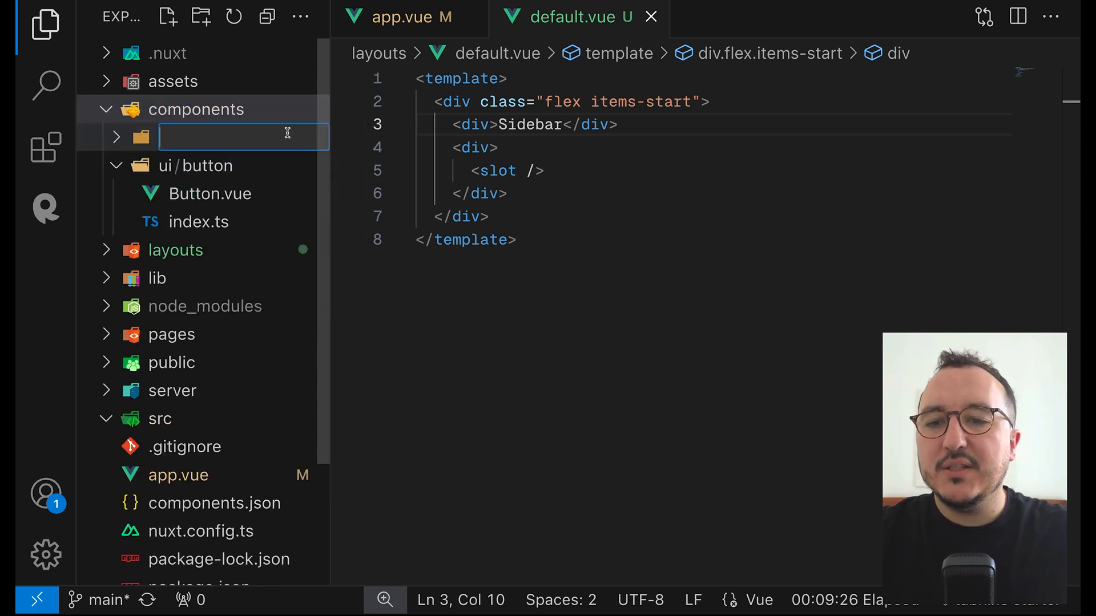
{"action": "type", "text": "Sidebar"}
{"action": "type", "text": "Menu.vue"}
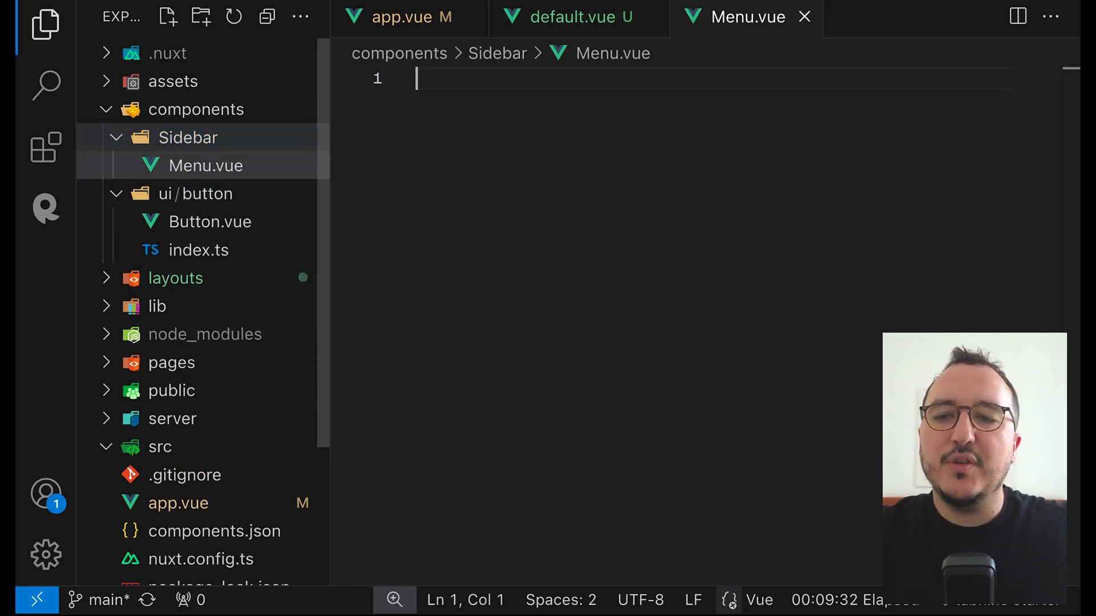
{"action": "type", "text": "<script setup>"}
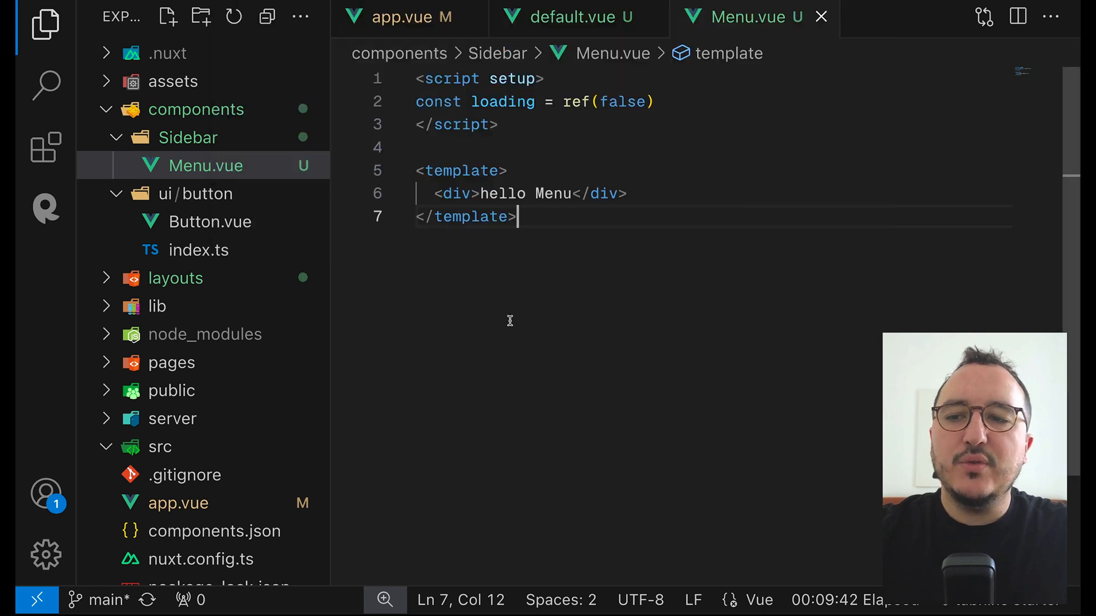
{"action": "left_click", "coordinate": [46, 147]}
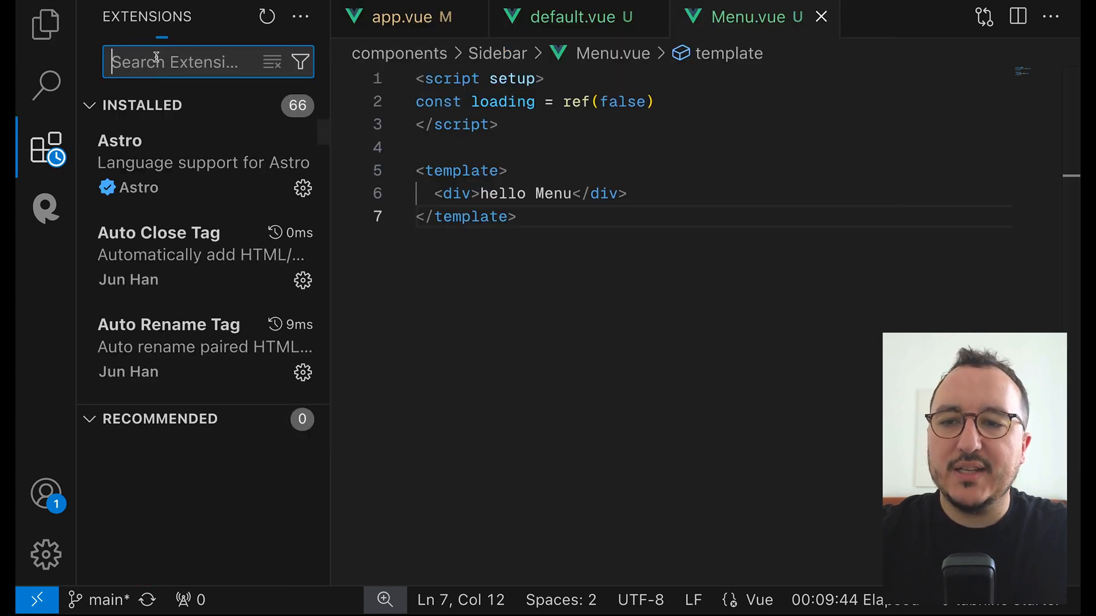
{"action": "type", "text": "vue snippets"}
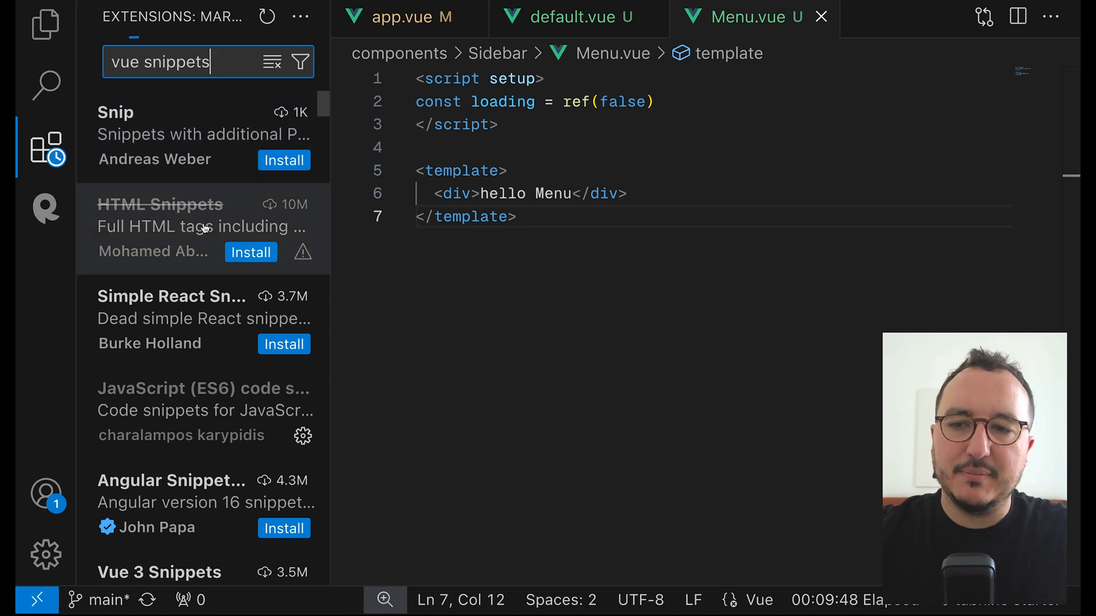
{"action": "left_click", "coordinate": [159, 571]}
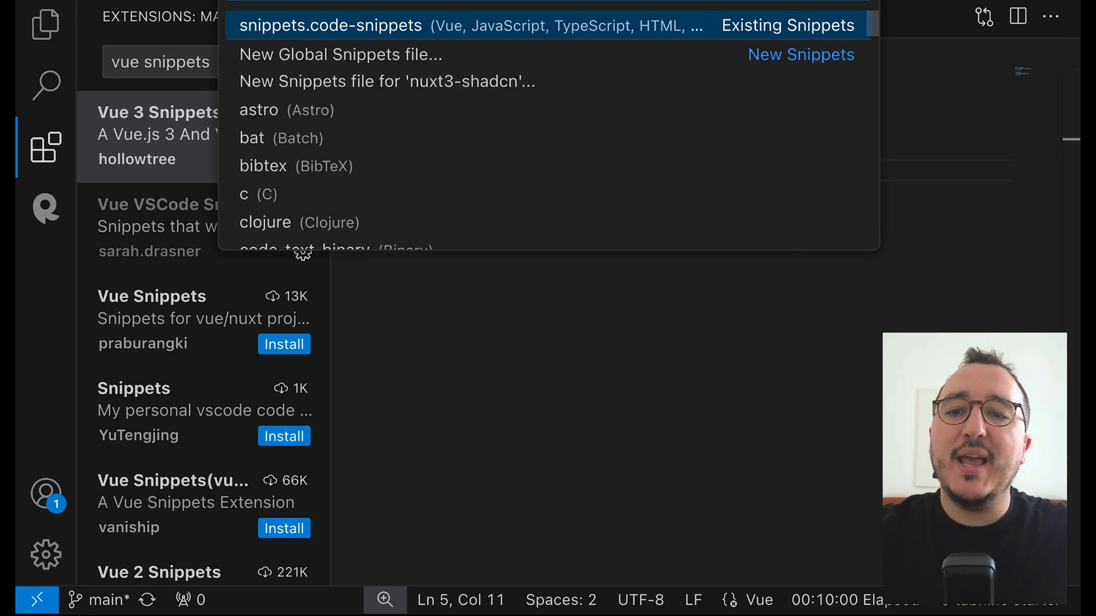
{"action": "left_click", "coordinate": [329, 25]}
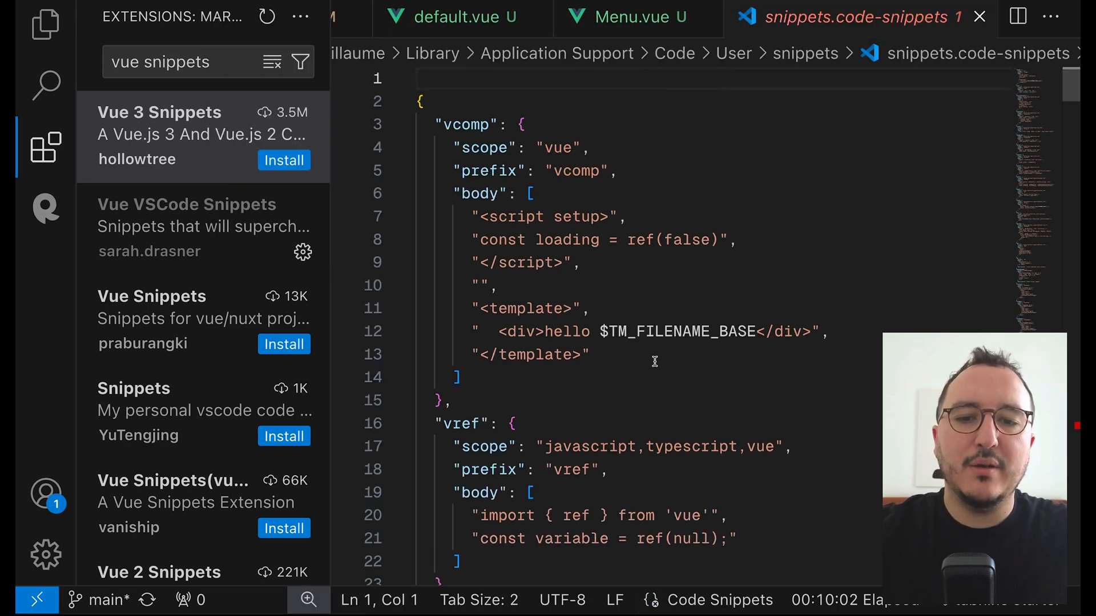
{"action": "left_click_drag", "start_coordinate": [435, 124], "coordinate": [451, 399]}
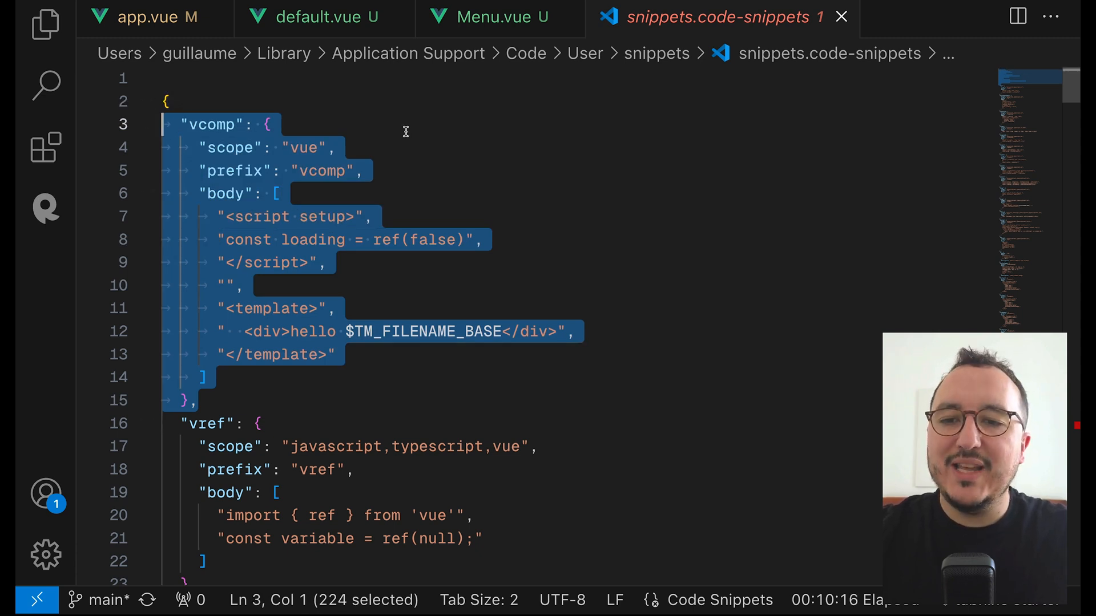
{"action": "mouse_move", "coordinate": [841, 17]}
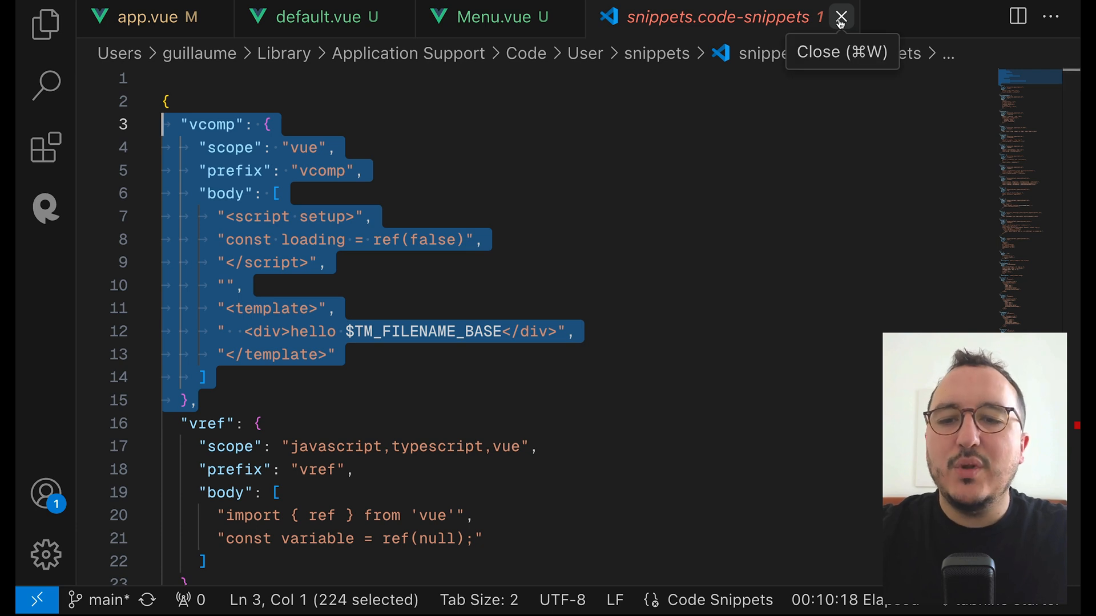
{"action": "left_click", "coordinate": [841, 16]}
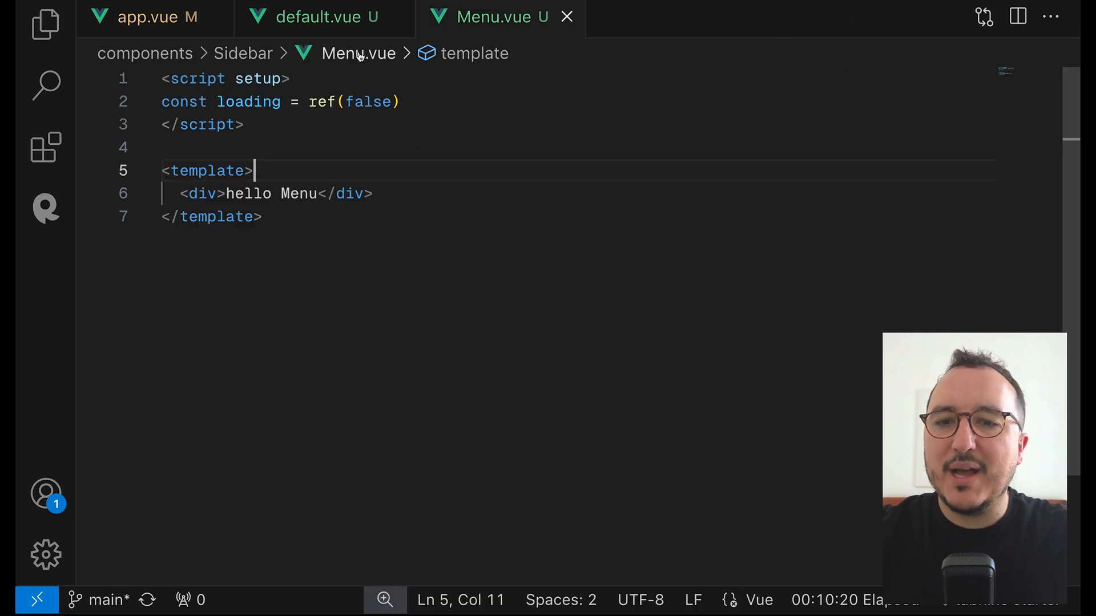
Replace the Sidebar text in default.vue with <SidebarMenu /> and select its wrapping div.
{"action": "left_click", "coordinate": [157, 17]}
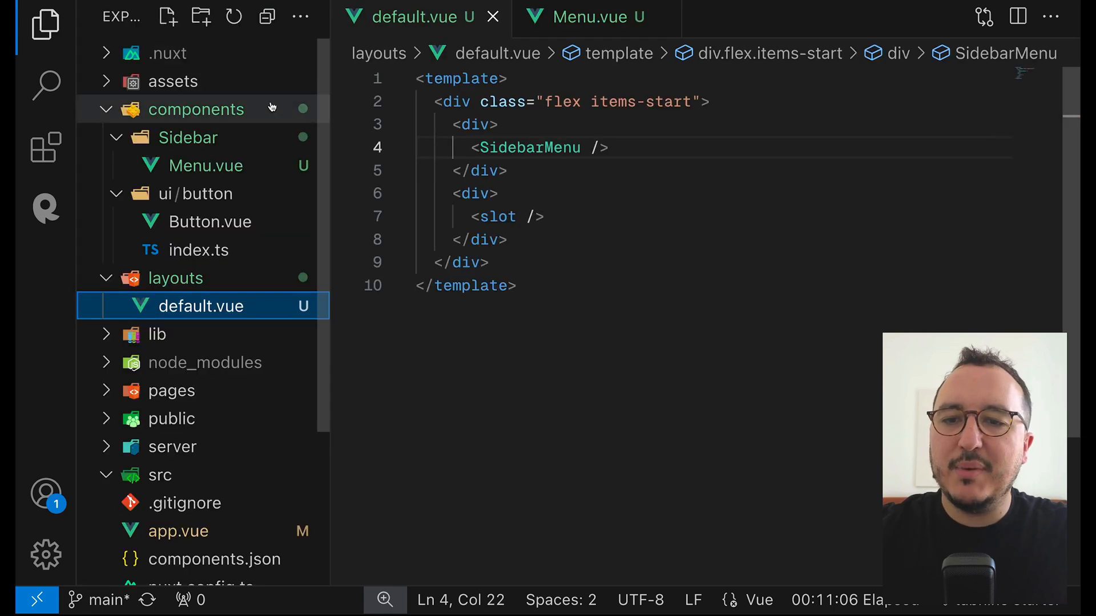
{"action": "double_click", "coordinate": [529, 148]}
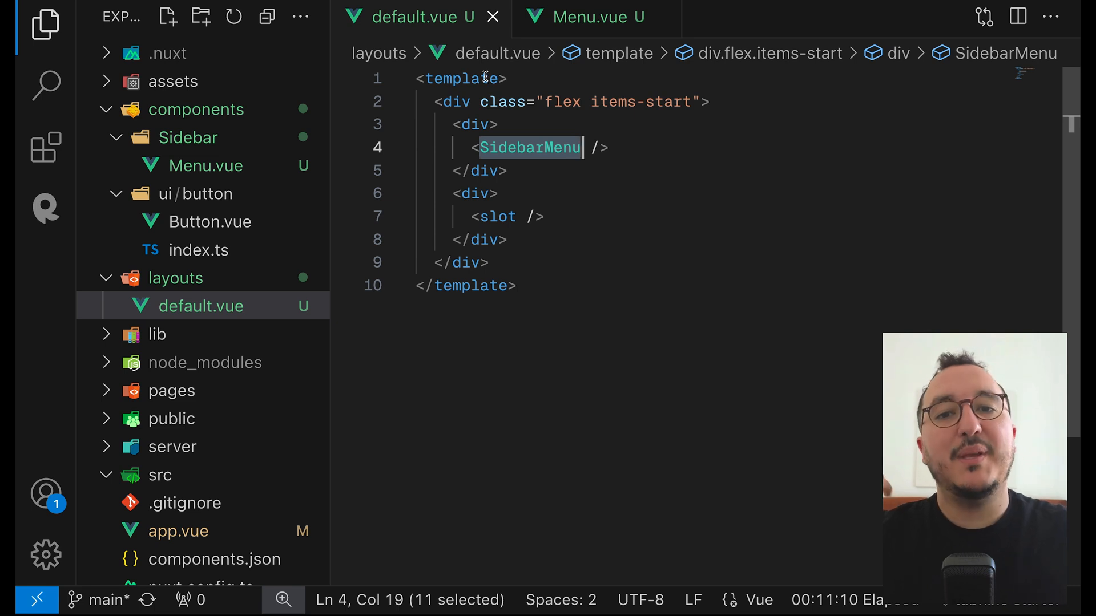
{"action": "mouse_move", "coordinate": [189, 137]}
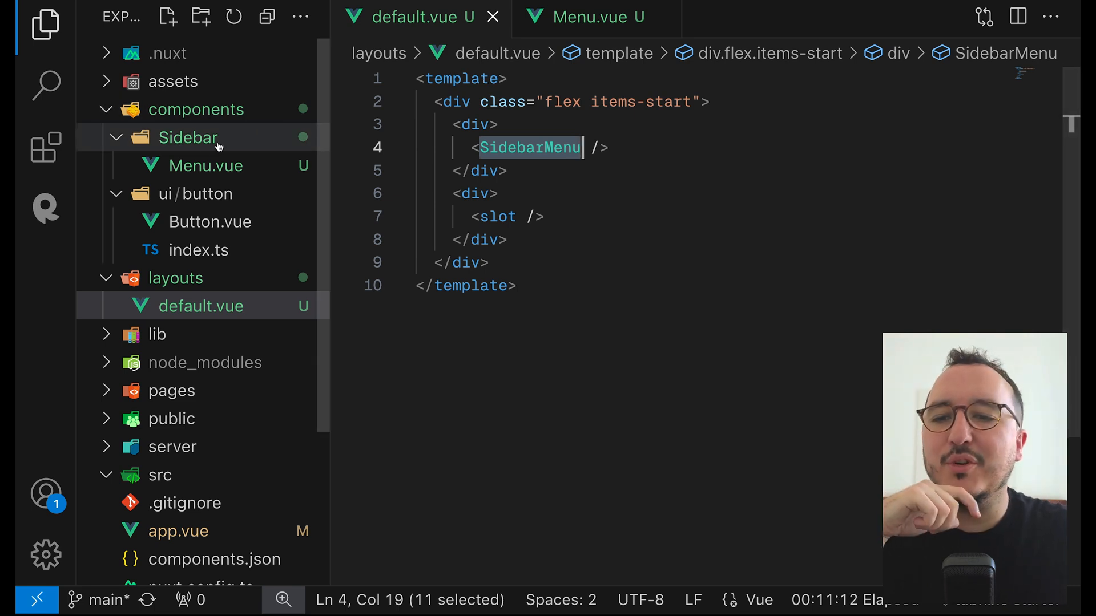
{"action": "left_click", "coordinate": [196, 194]}
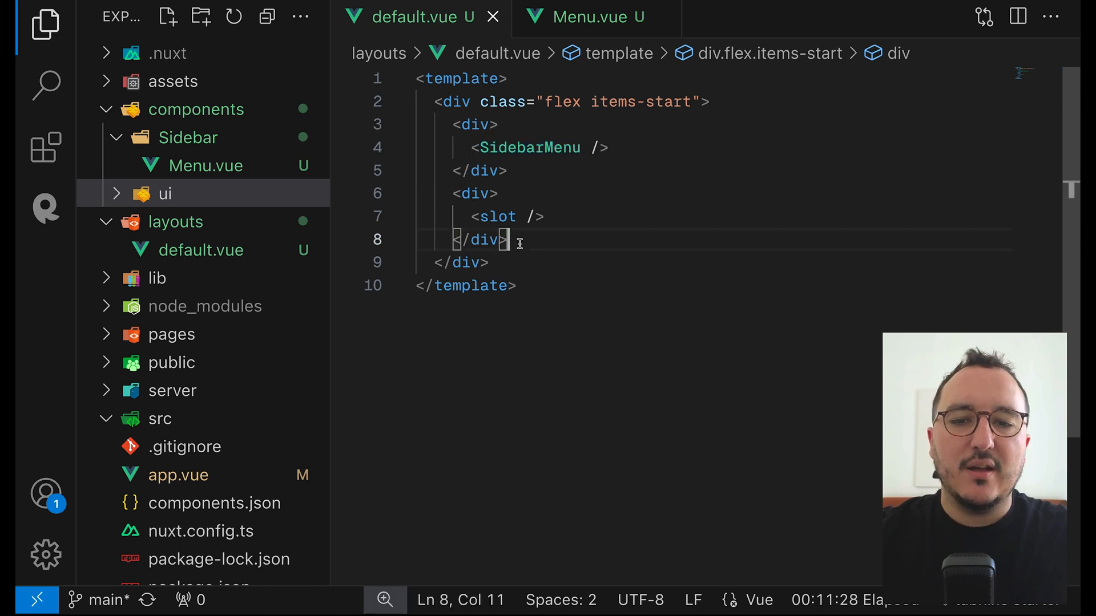
{"action": "left_click", "coordinate": [476, 124]}
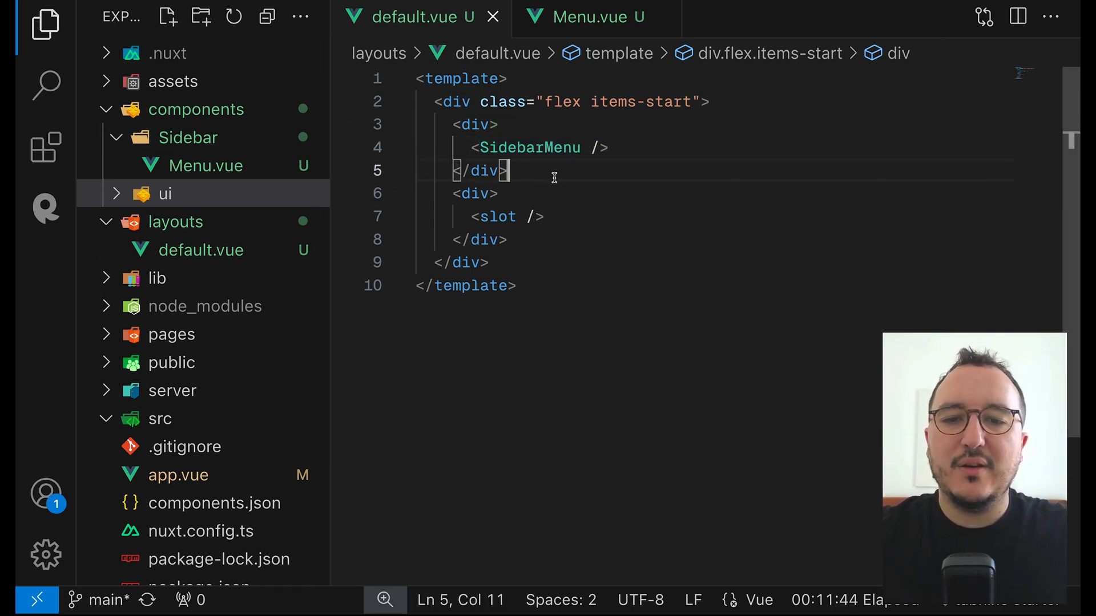
{"action": "left_click_drag", "start_coordinate": [453, 124], "coordinate": [507, 170]}
{"action": "type", "text": "inde"}
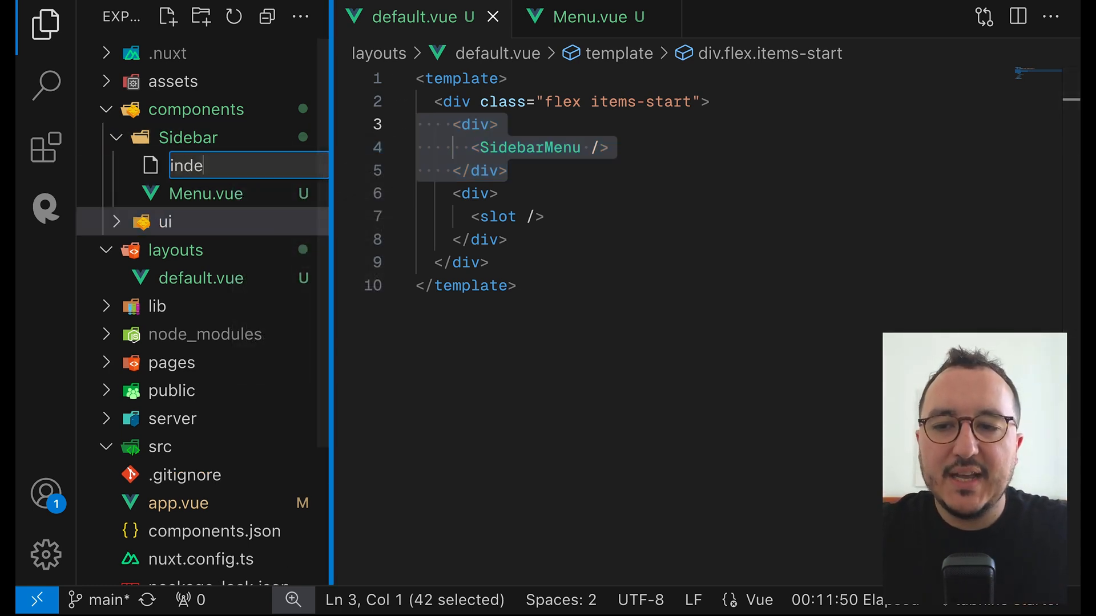
Add components/Sidebar/index.vue reading 'hello sidebar', render <Sidebar /> in default.vue, and check the browser.
{"action": "key", "text": "Enter"}
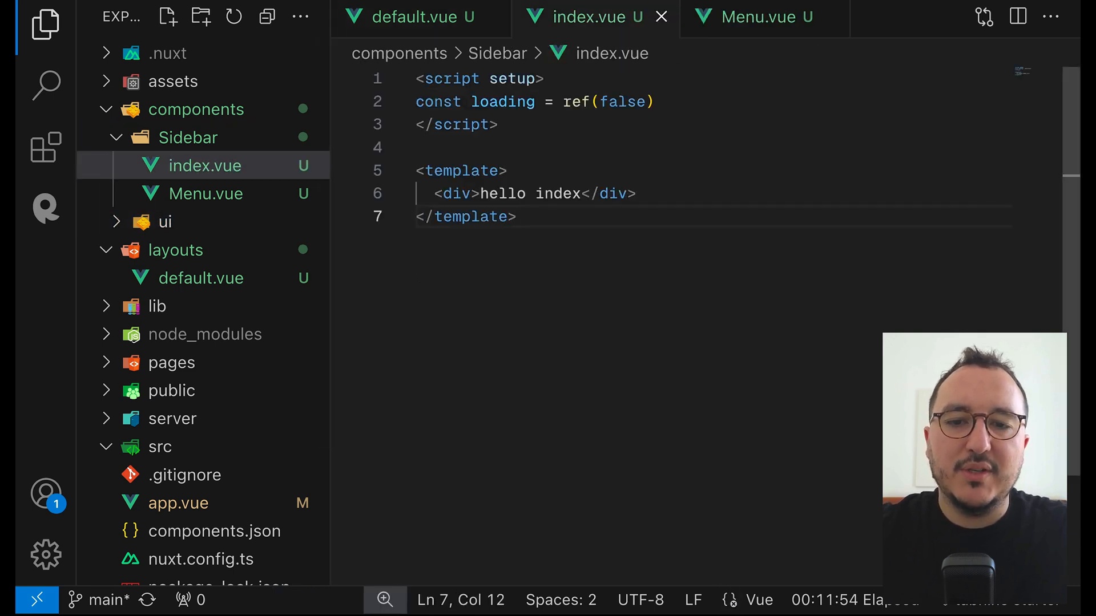
{"action": "type", "text": "sid"}
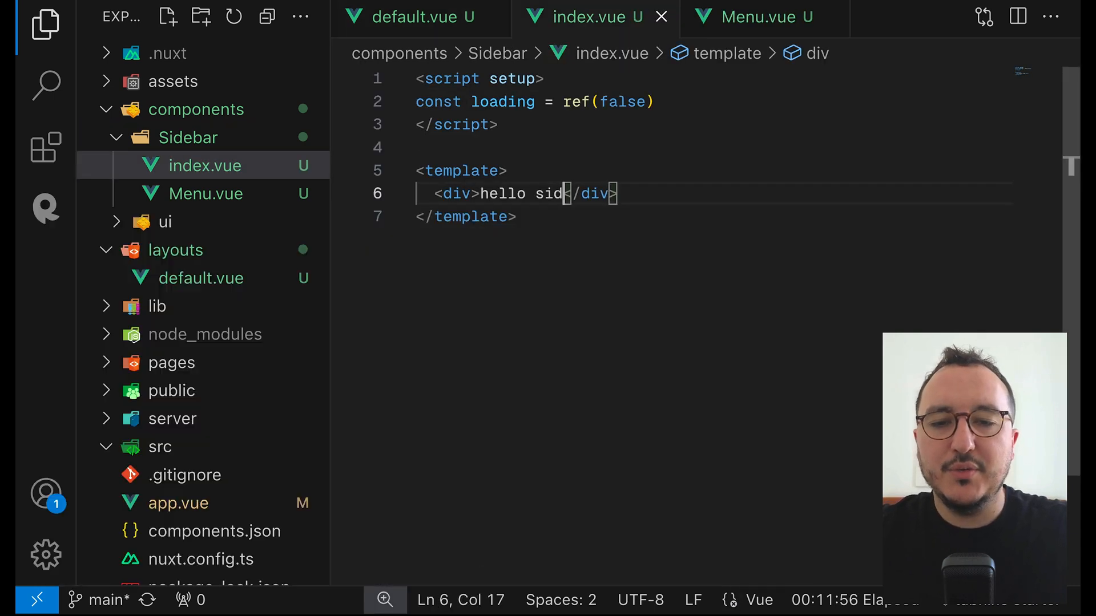
{"action": "left_click", "coordinate": [411, 17]}
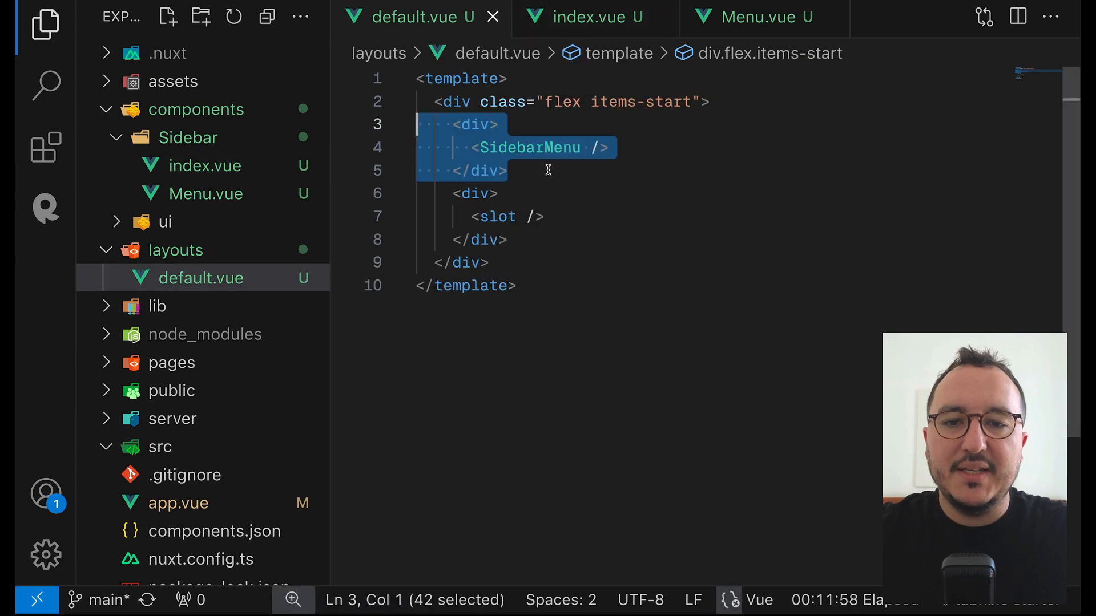
{"action": "type", "text": "<Si"}
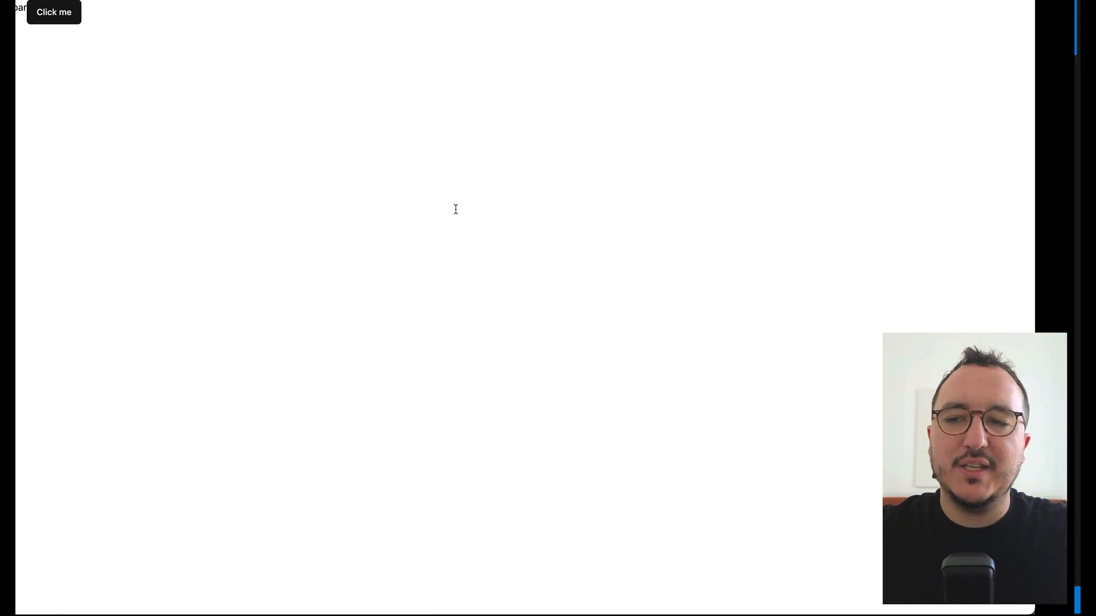
{"action": "left_click", "coordinate": [54, 12]}
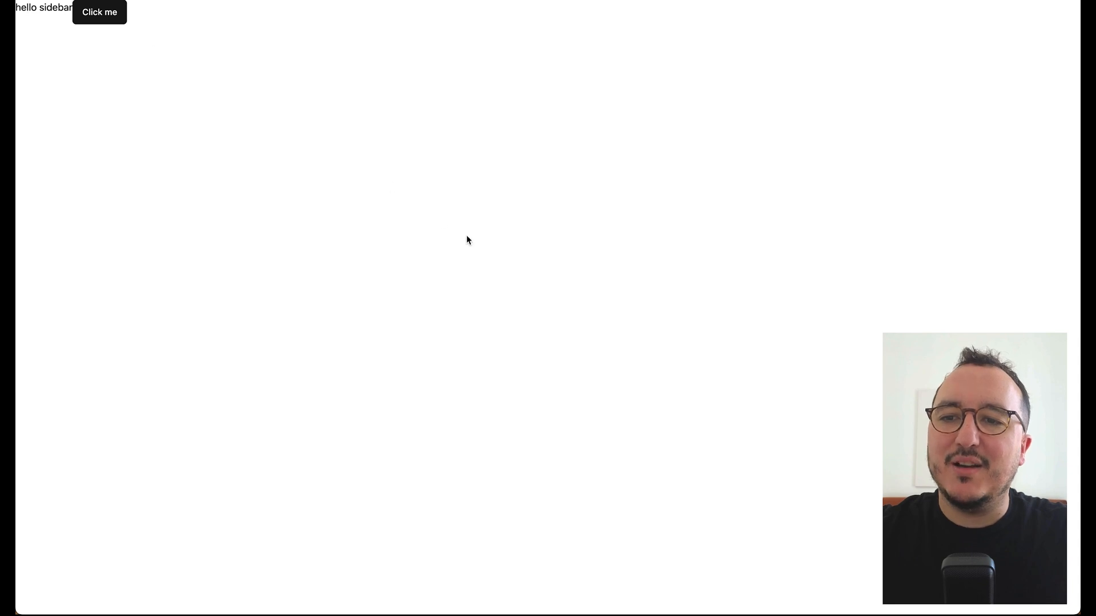